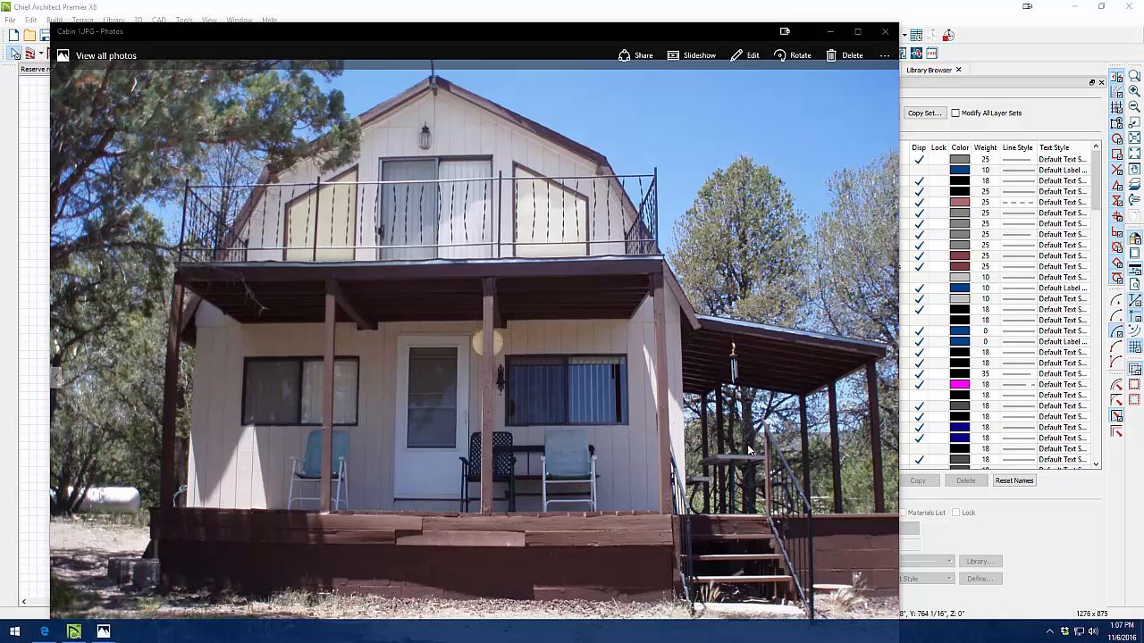
mouse_move(262, 227)
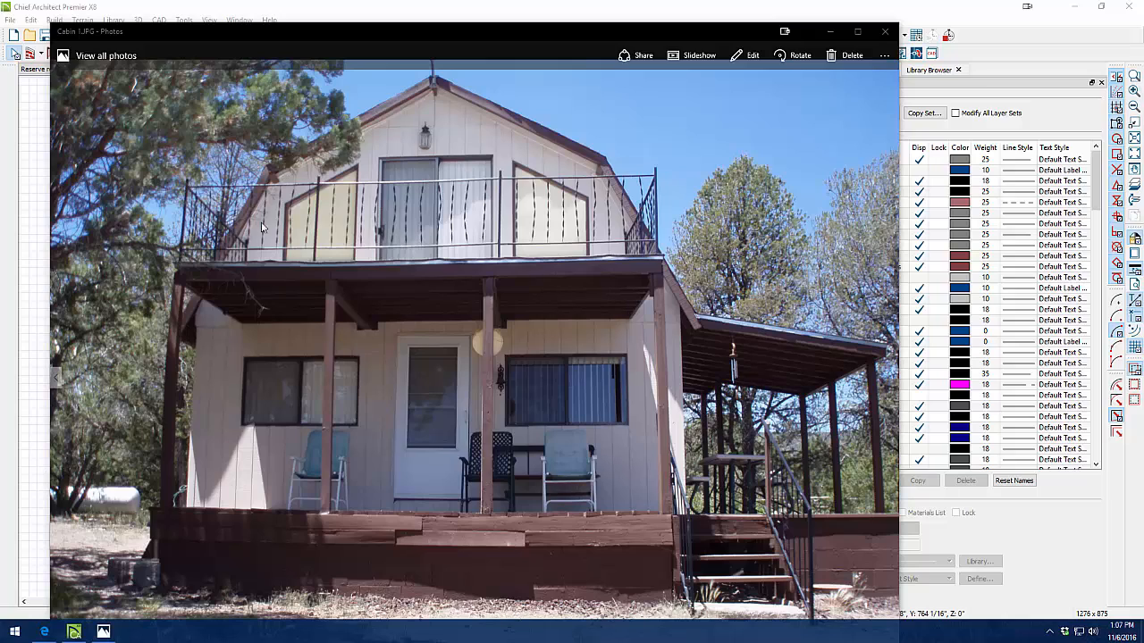
mouse_move(334, 232)
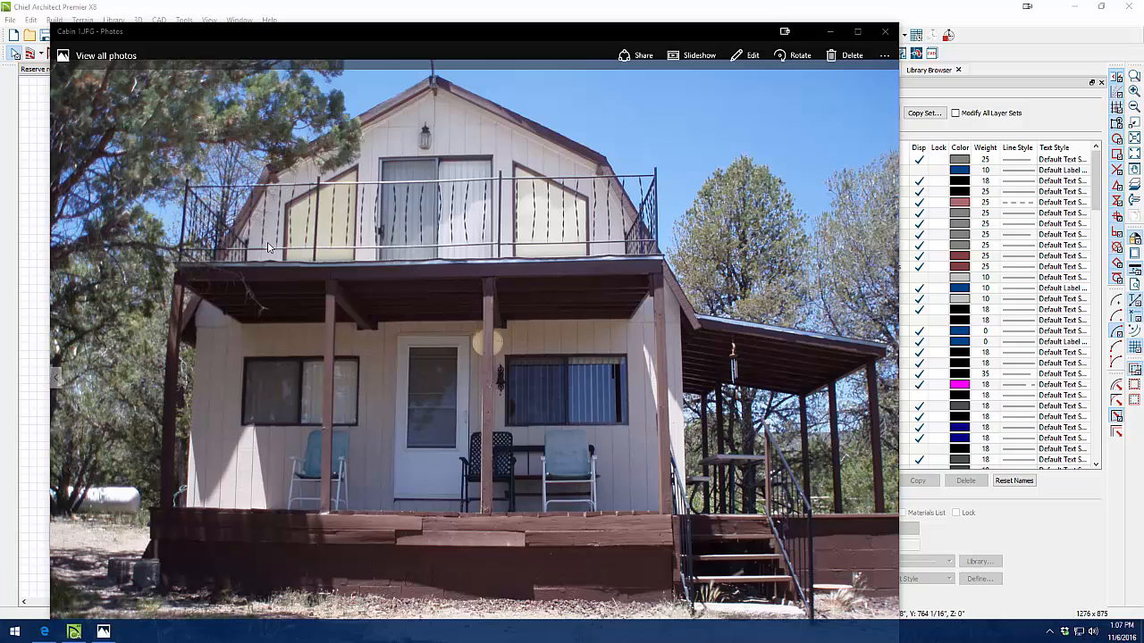
mouse_move(276, 189)
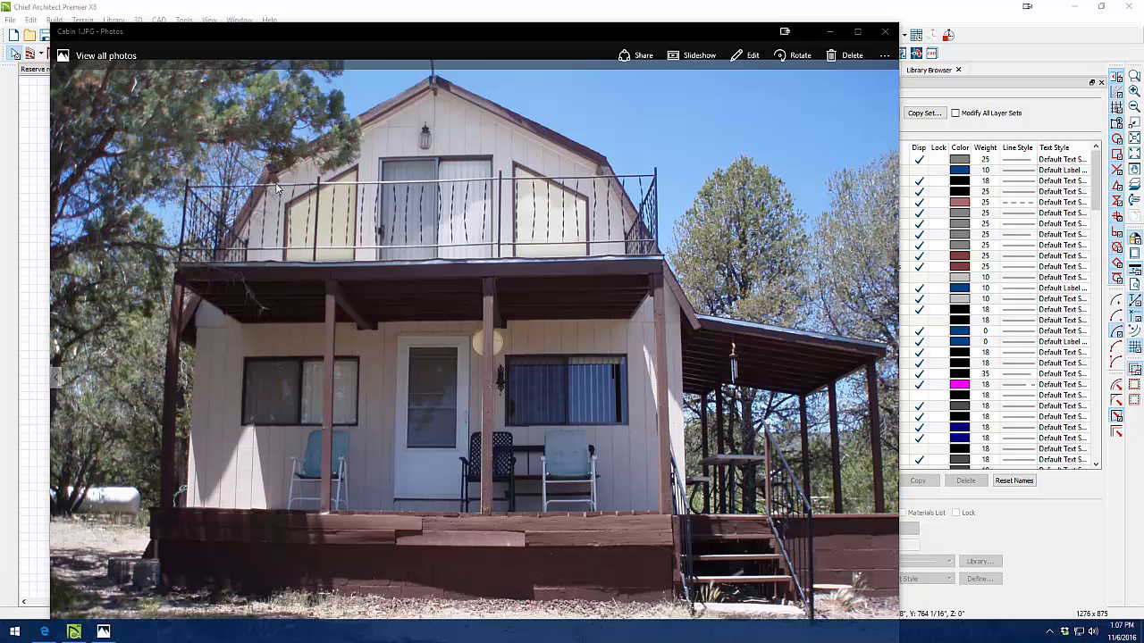
mouse_move(435, 298)
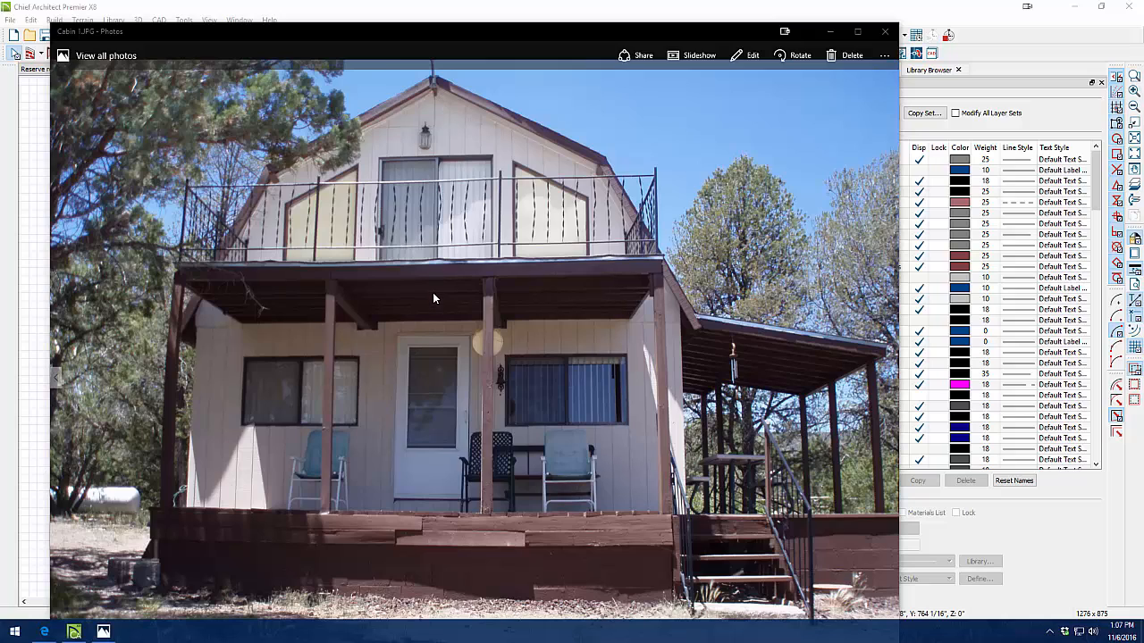
mouse_move(447, 264)
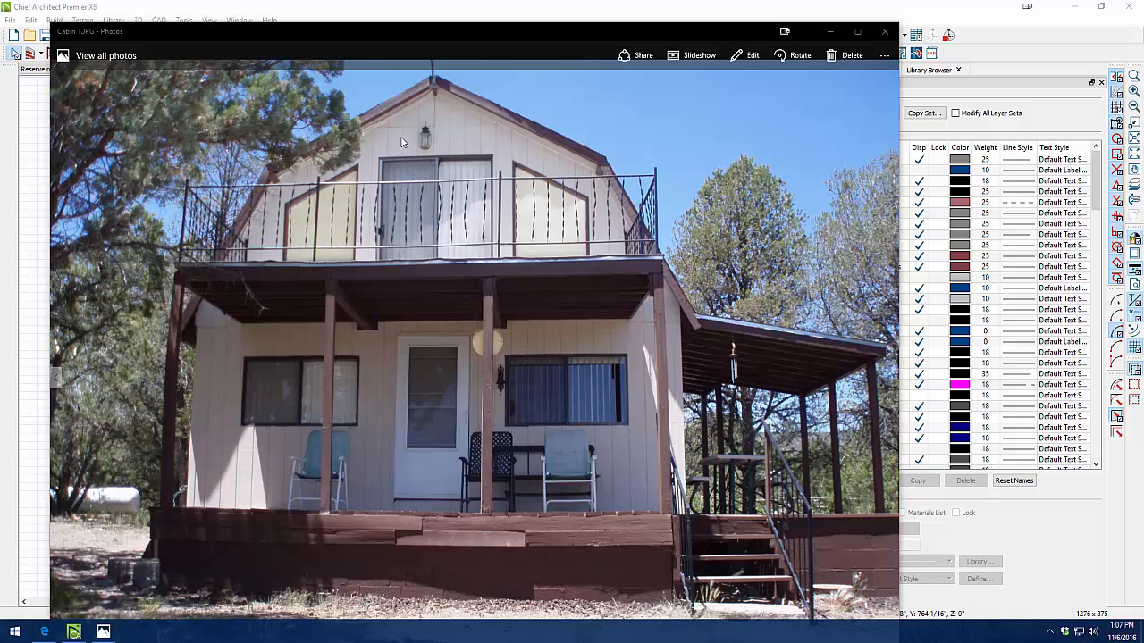
mouse_move(400, 134)
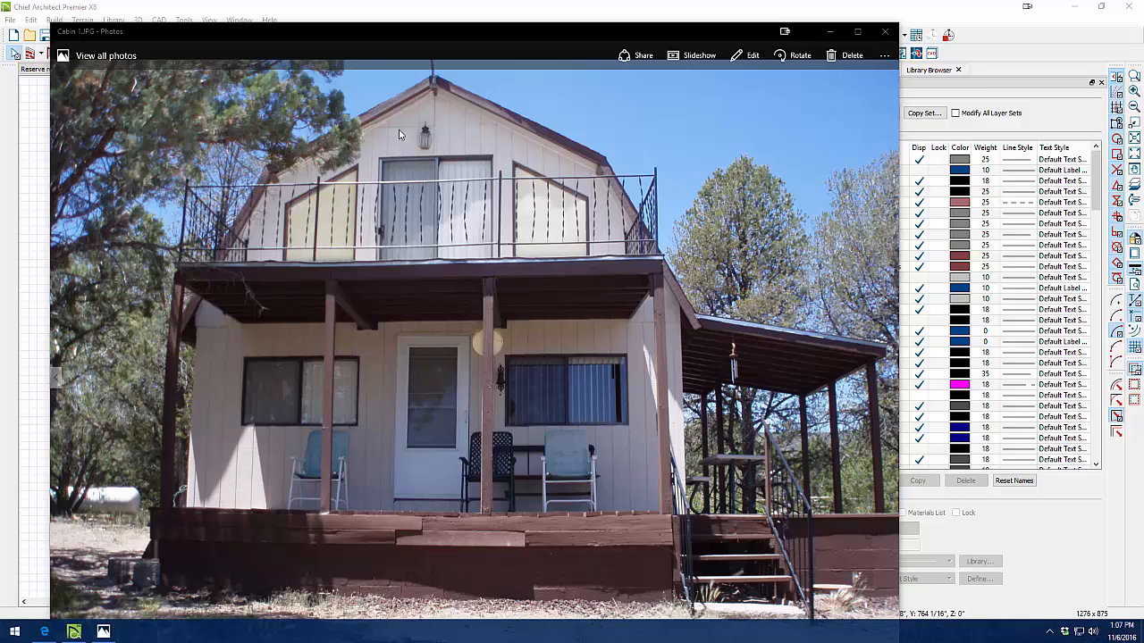
mouse_move(453, 123)
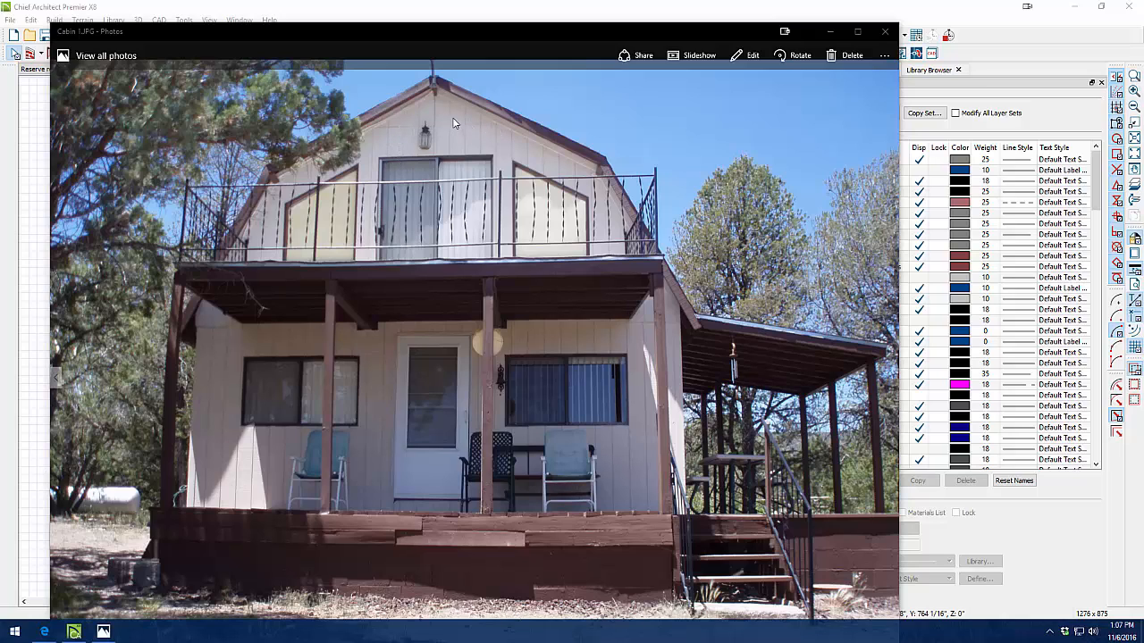
mouse_move(385, 139)
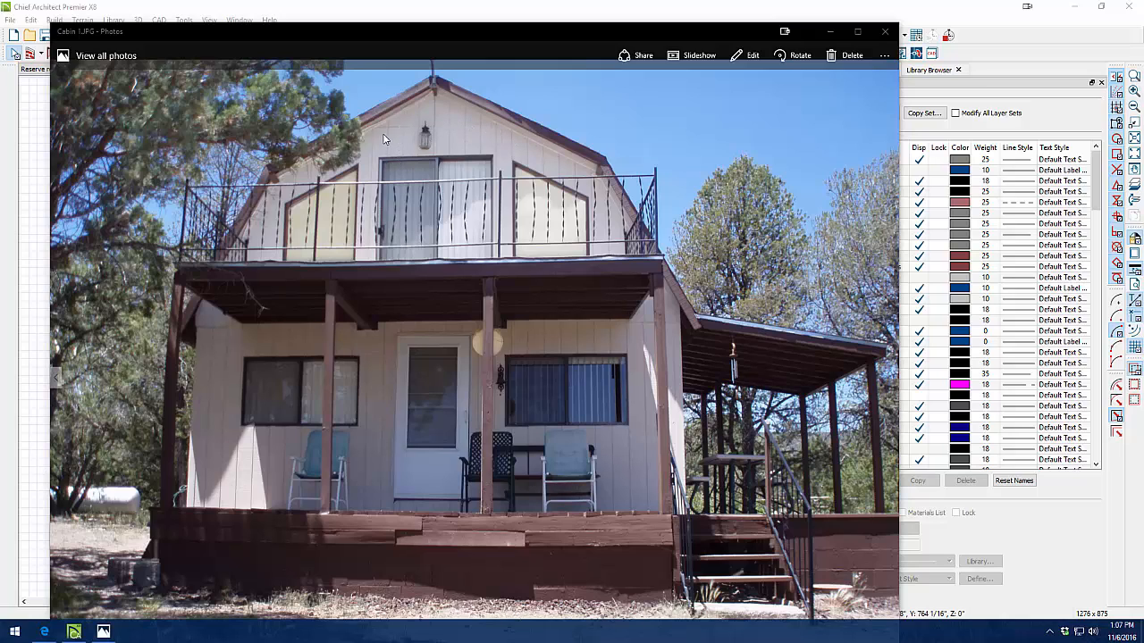
mouse_move(422, 139)
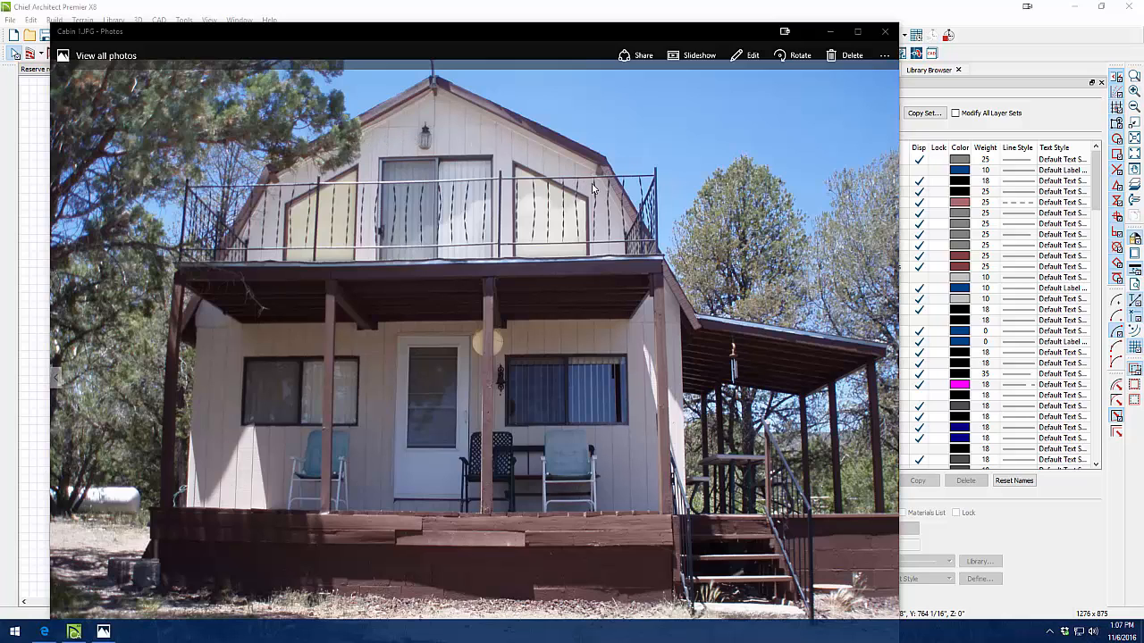
mouse_move(221, 294)
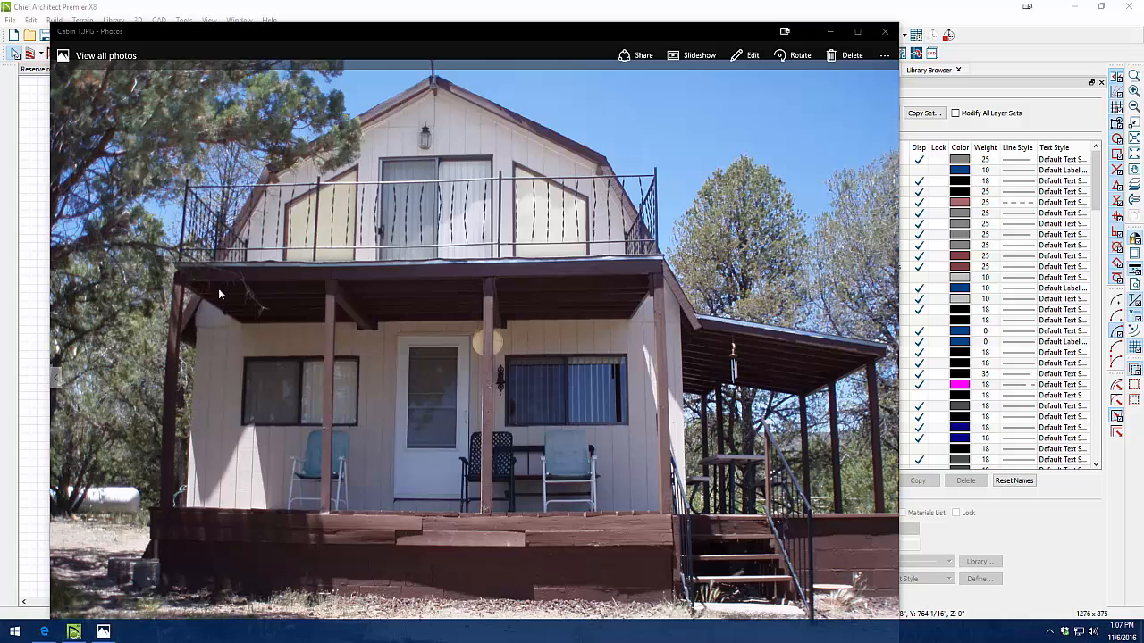
mouse_move(240, 326)
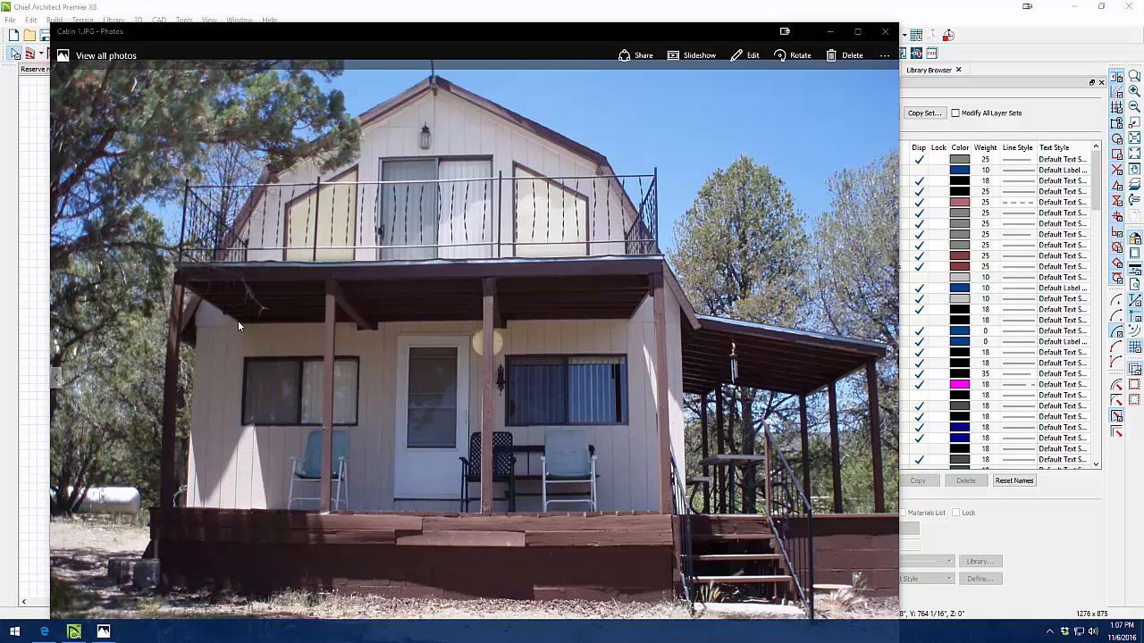
mouse_move(214, 289)
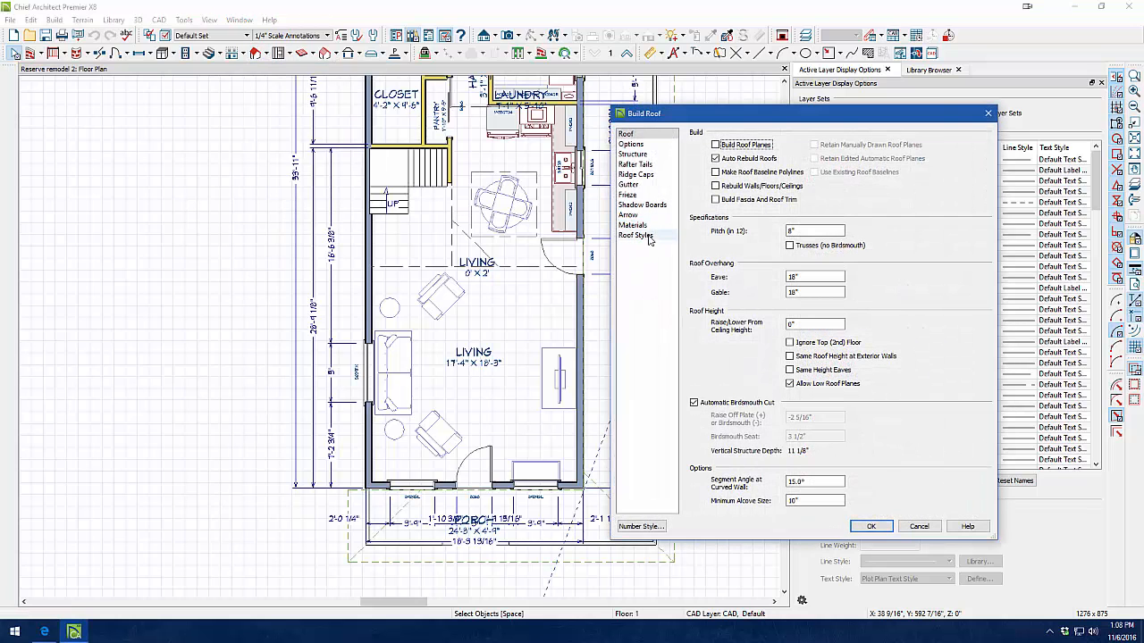
Browse the roof style illustrations, then close roof settings without building roofs
left_click(638, 235)
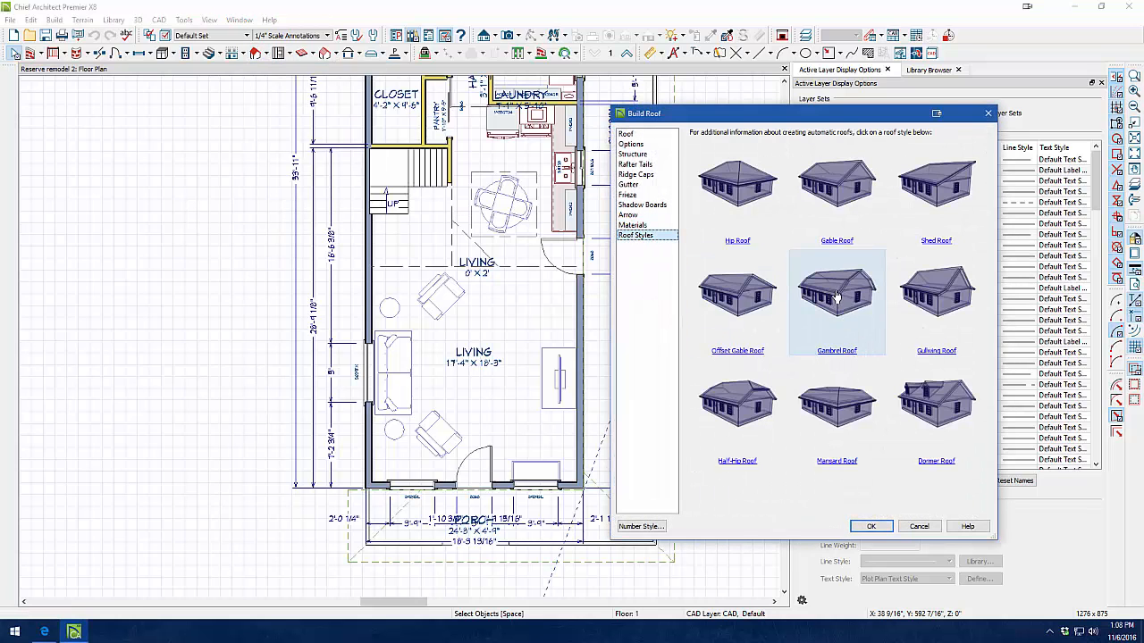
mouse_move(840, 286)
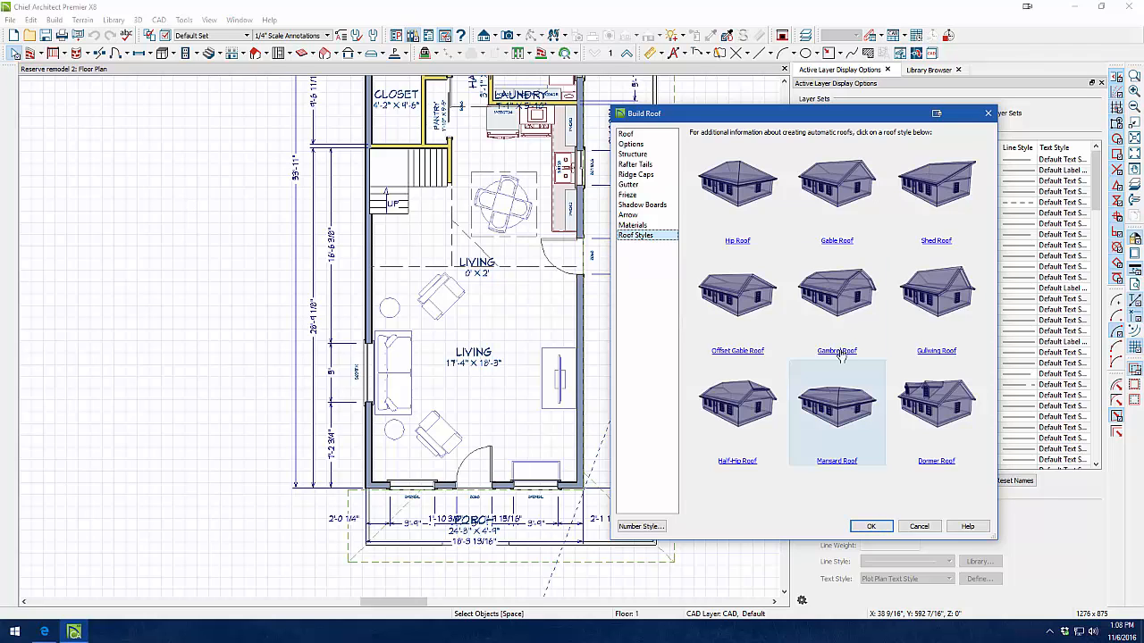
left_click(836, 295)
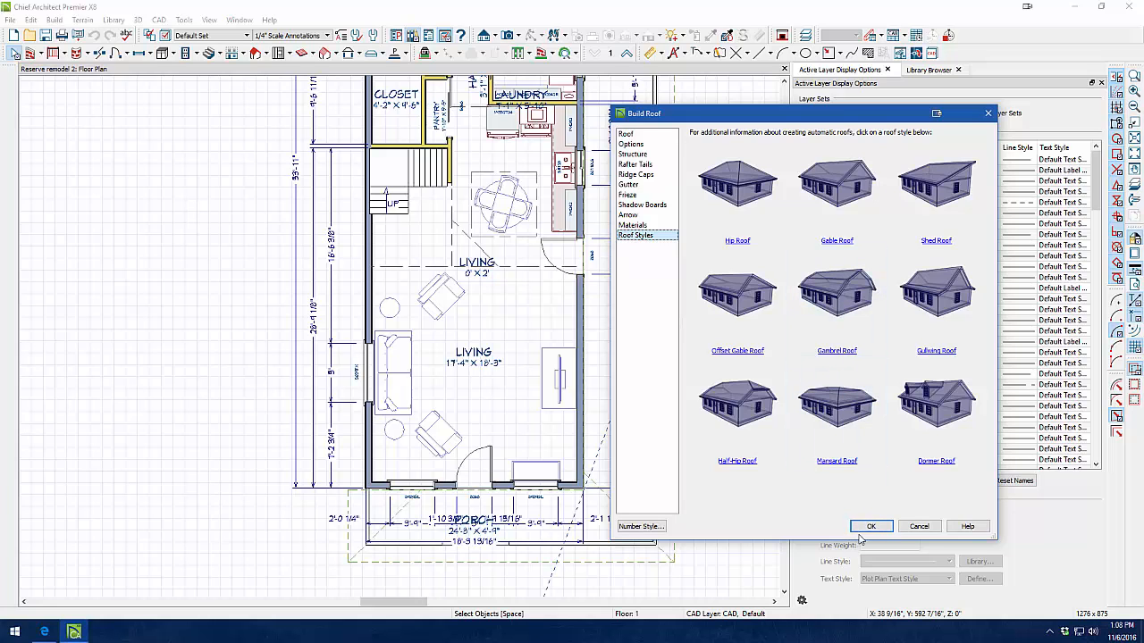
left_click(871, 527)
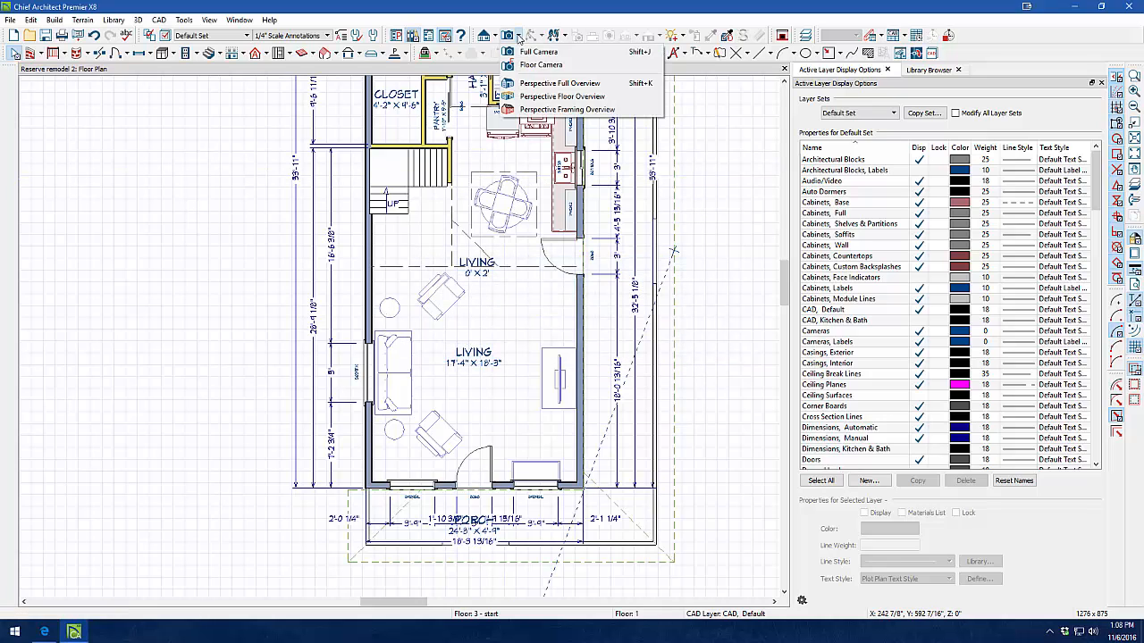
Generate a perspective full overview of the cabin and orbit it to face the gable end
left_click(552, 97)
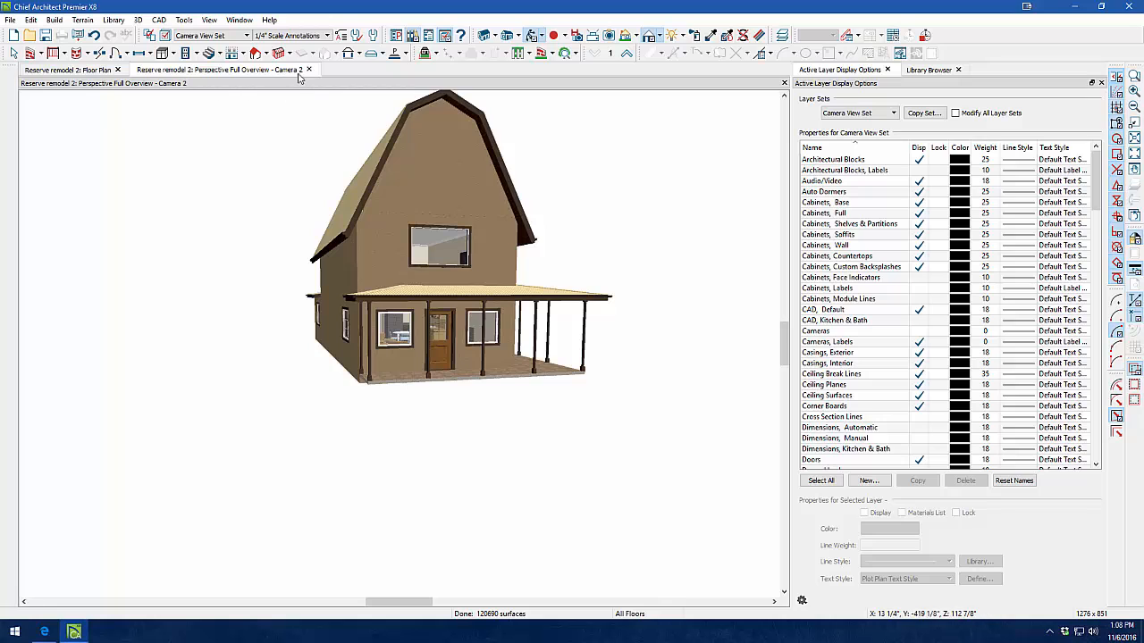
left_click_drag(447, 250, 404, 237)
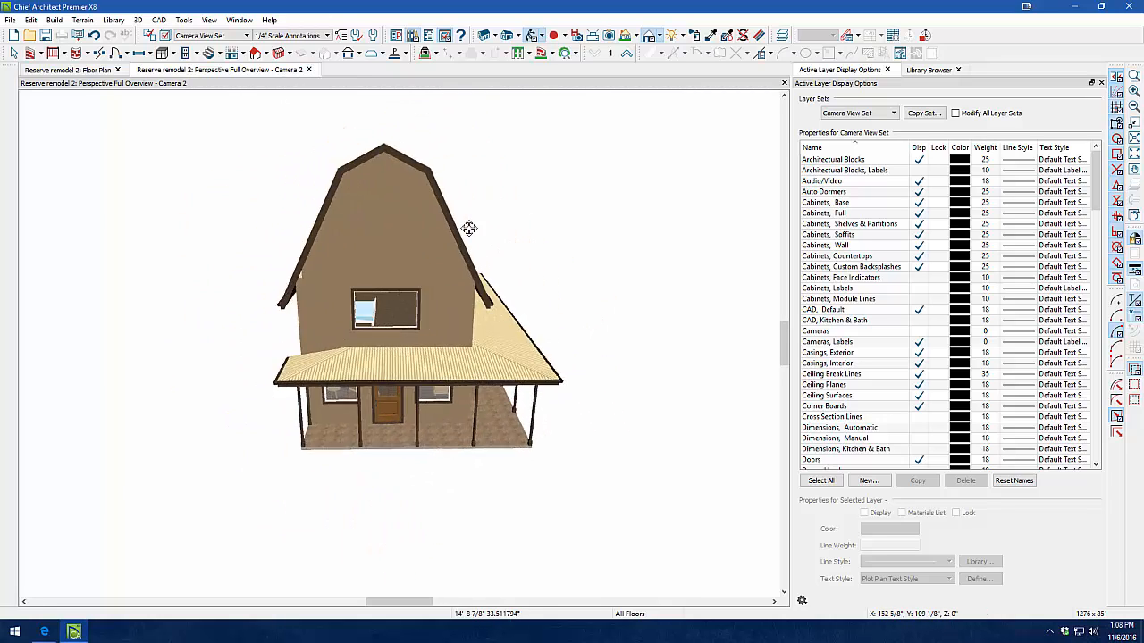
left_click(76, 69)
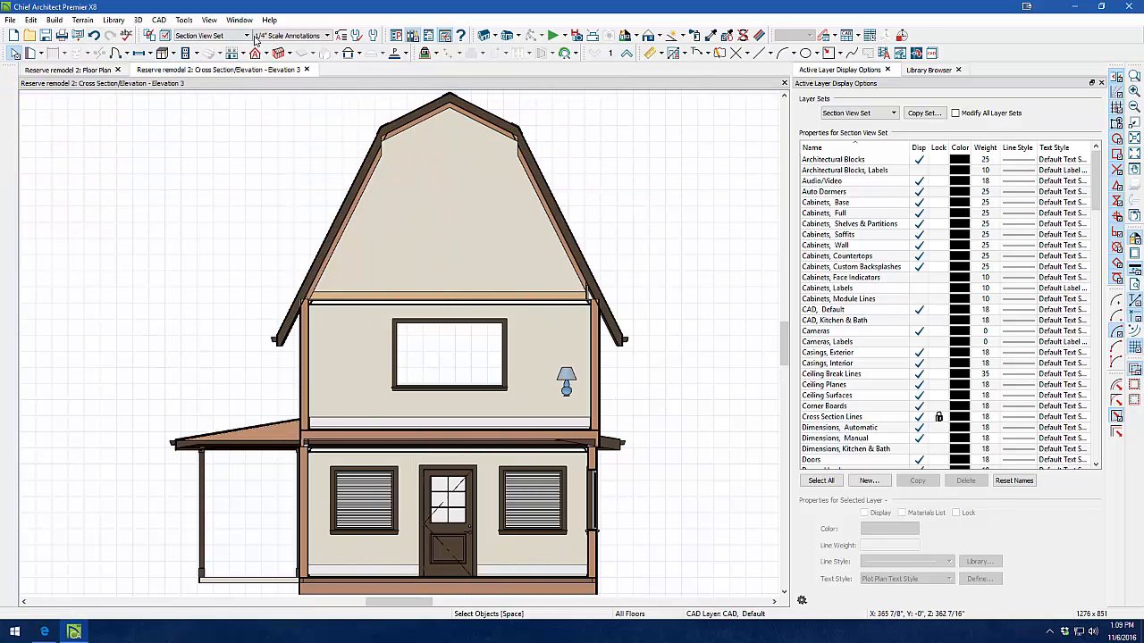
In Default Settings, give Floor 2 Defaults an 84-inch Finished Ceiling (F)
left_click(346, 35)
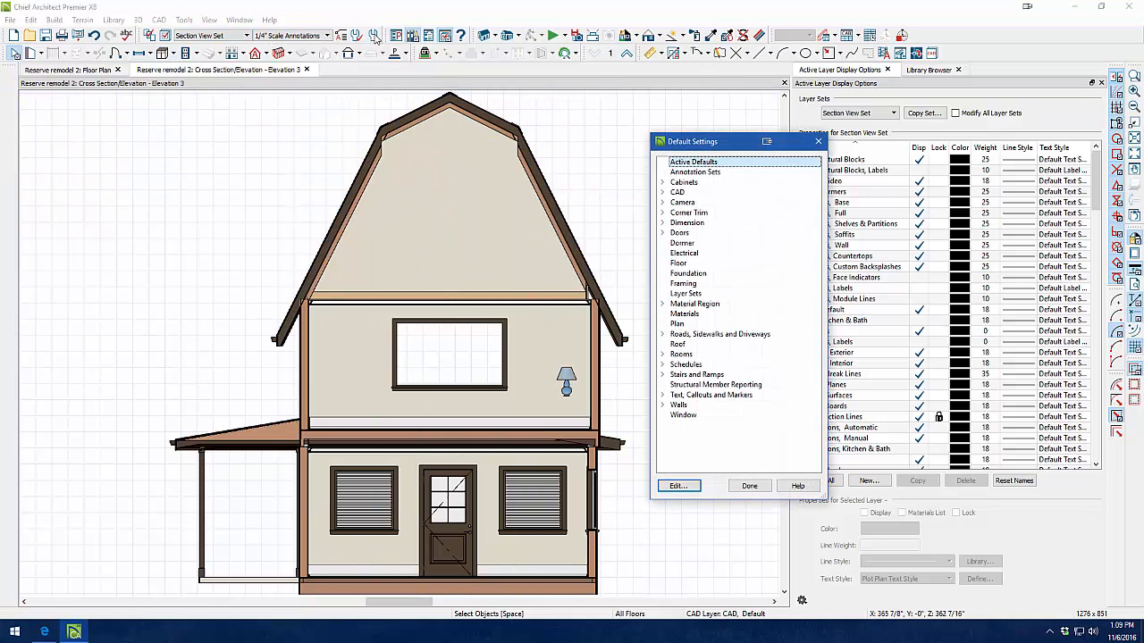
mouse_move(594, 227)
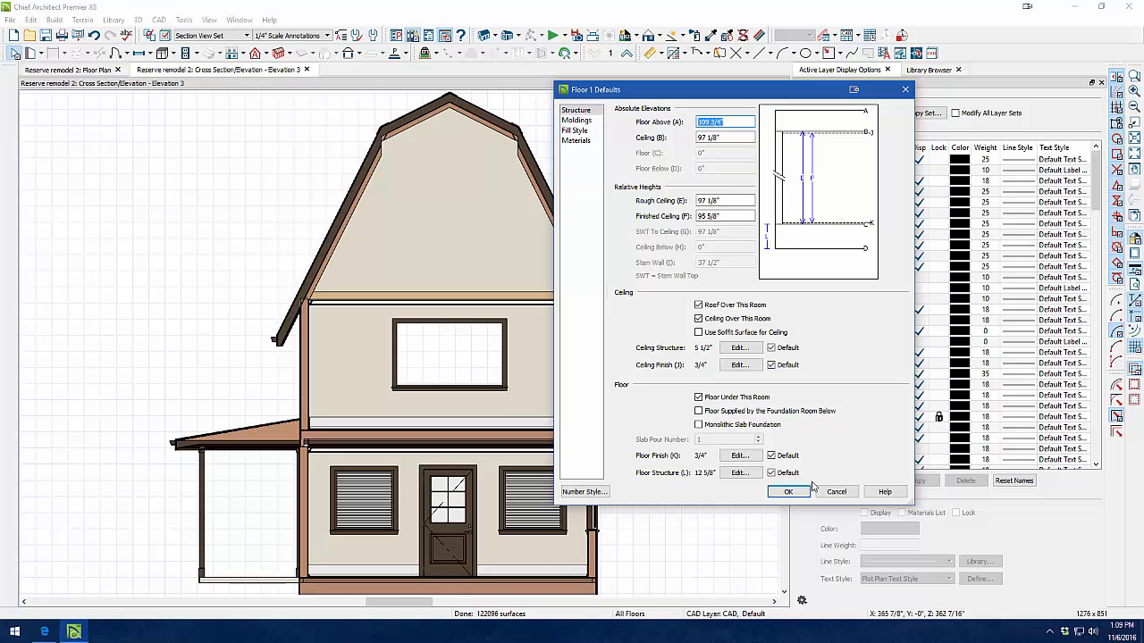
left_click(788, 492)
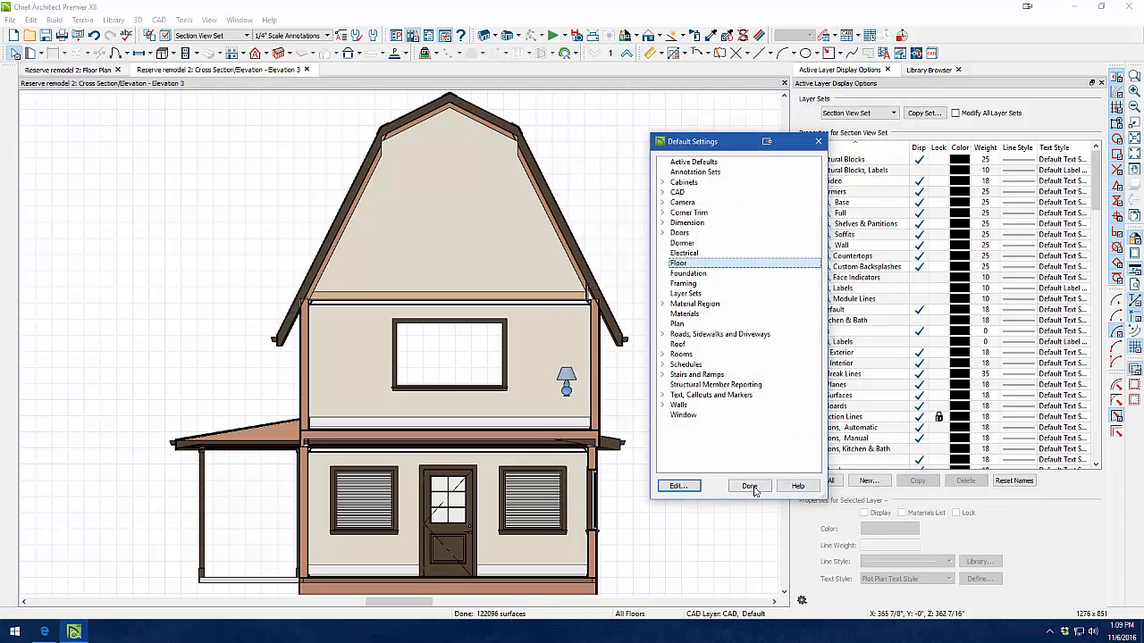
left_click(749, 486)
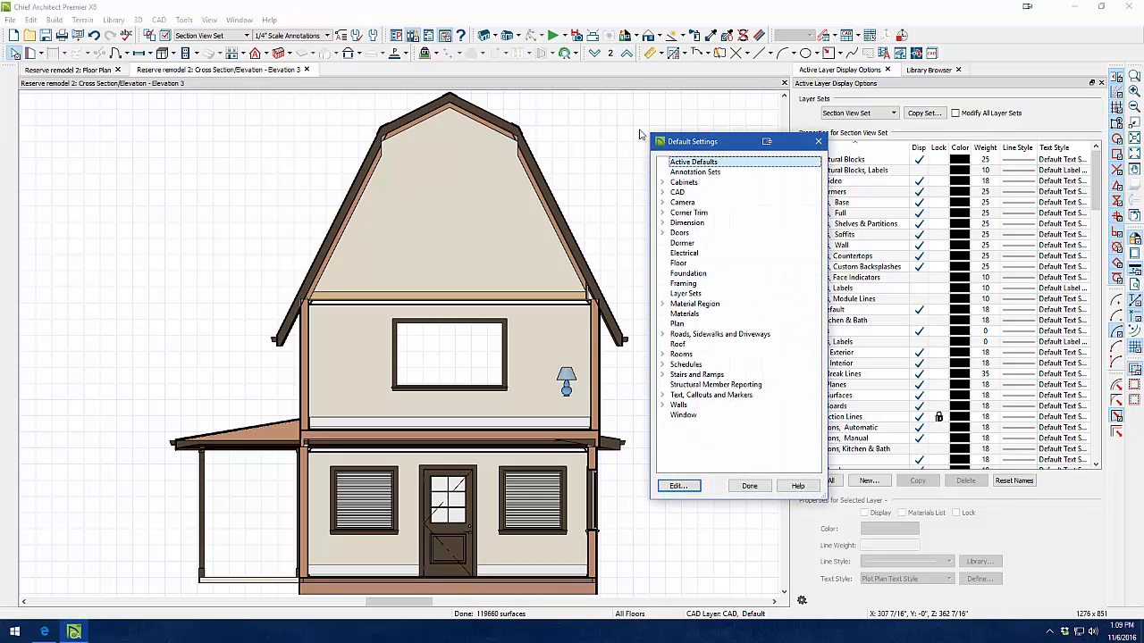
left_click(678, 485)
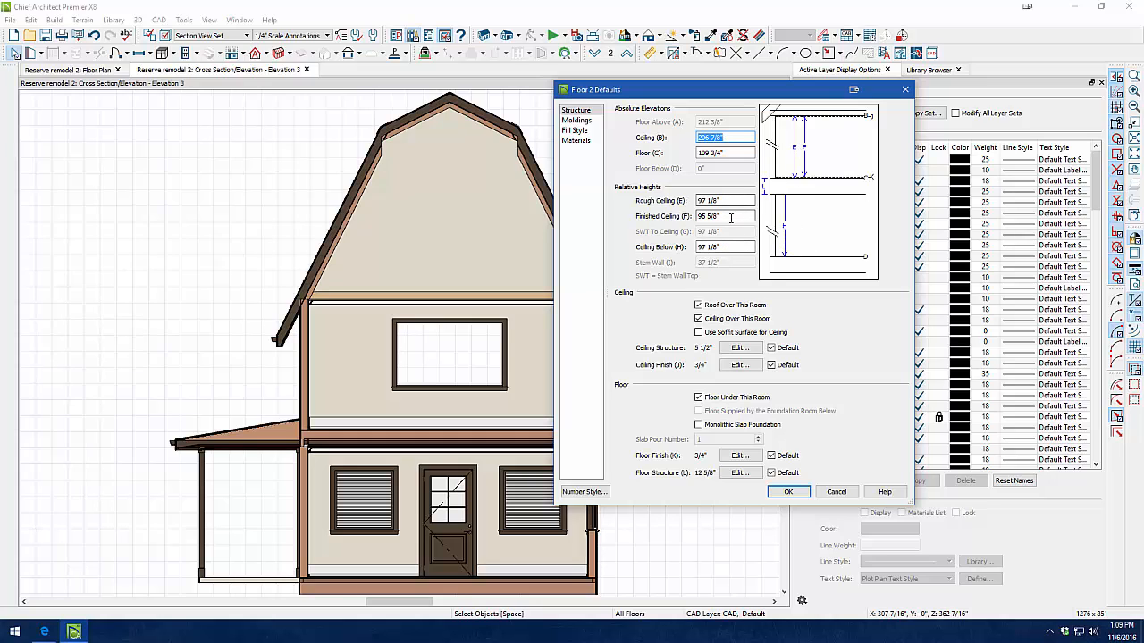
type("84\"")
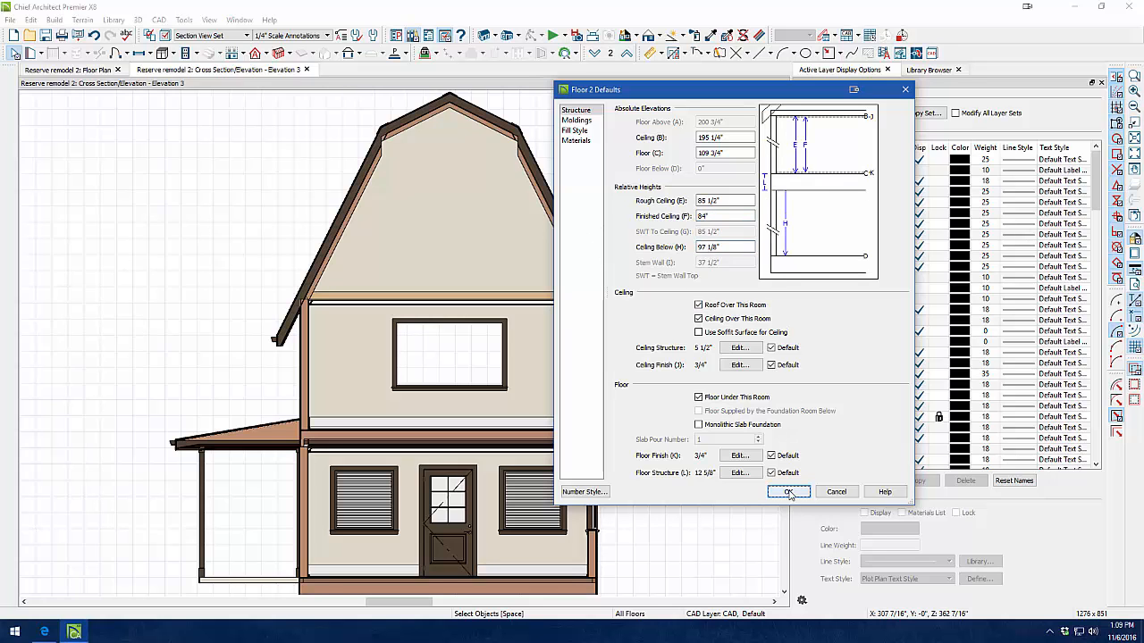
left_click(788, 492)
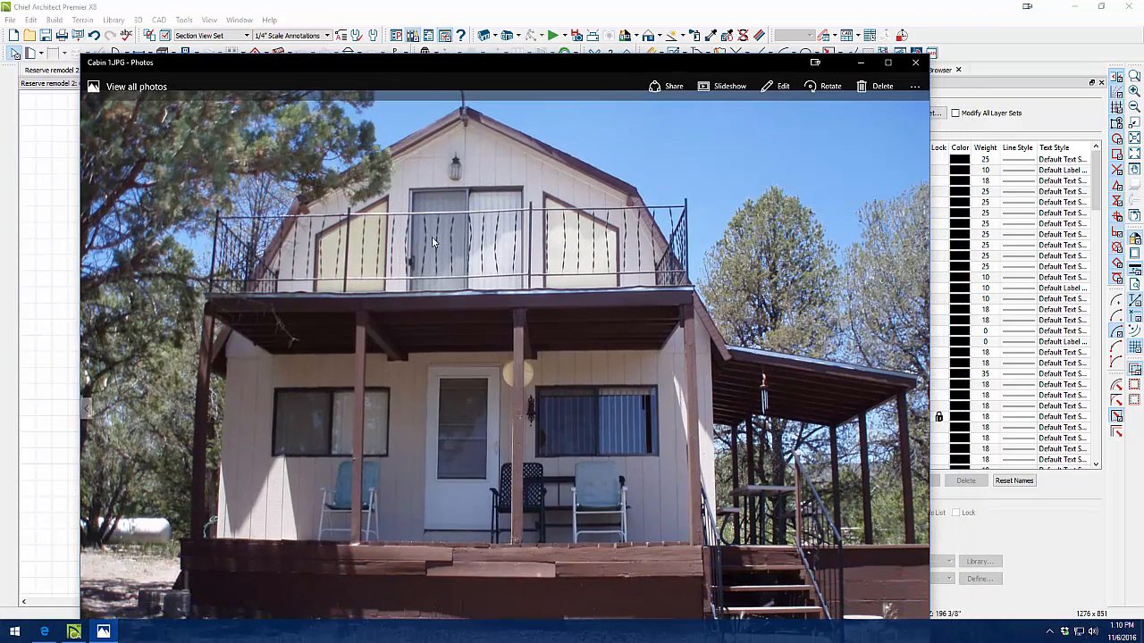
mouse_move(216, 364)
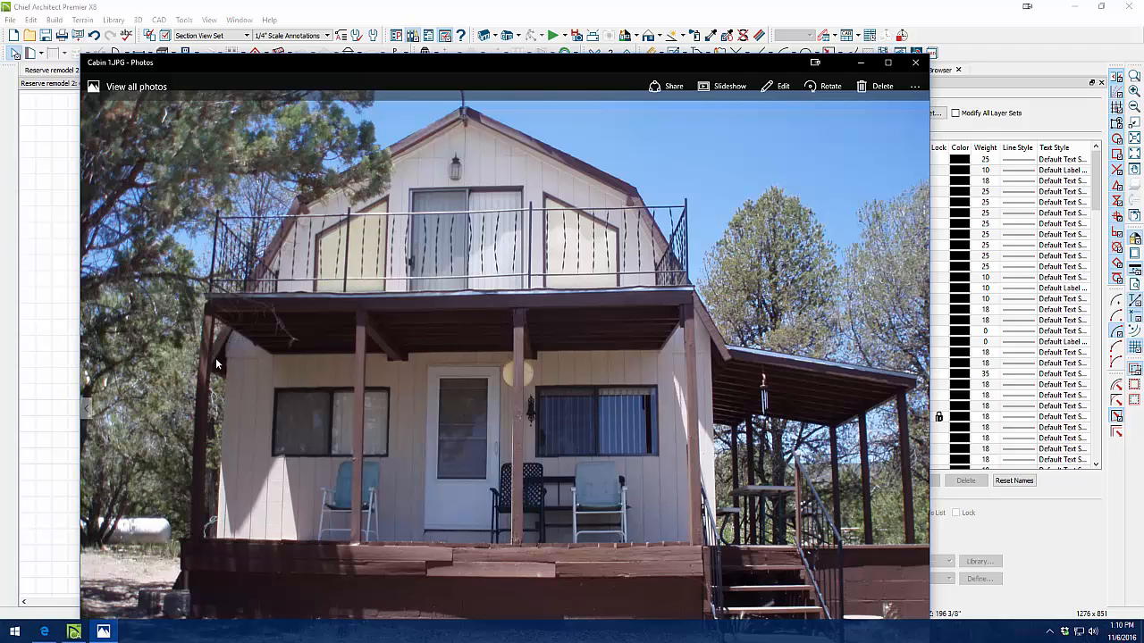
mouse_move(221, 358)
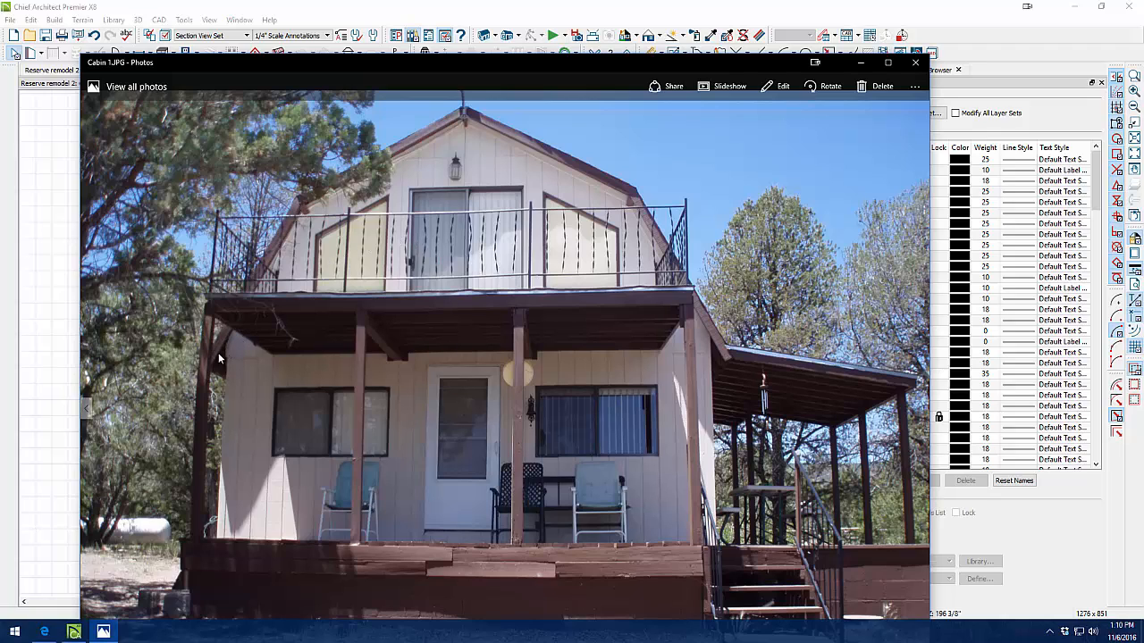
mouse_move(237, 341)
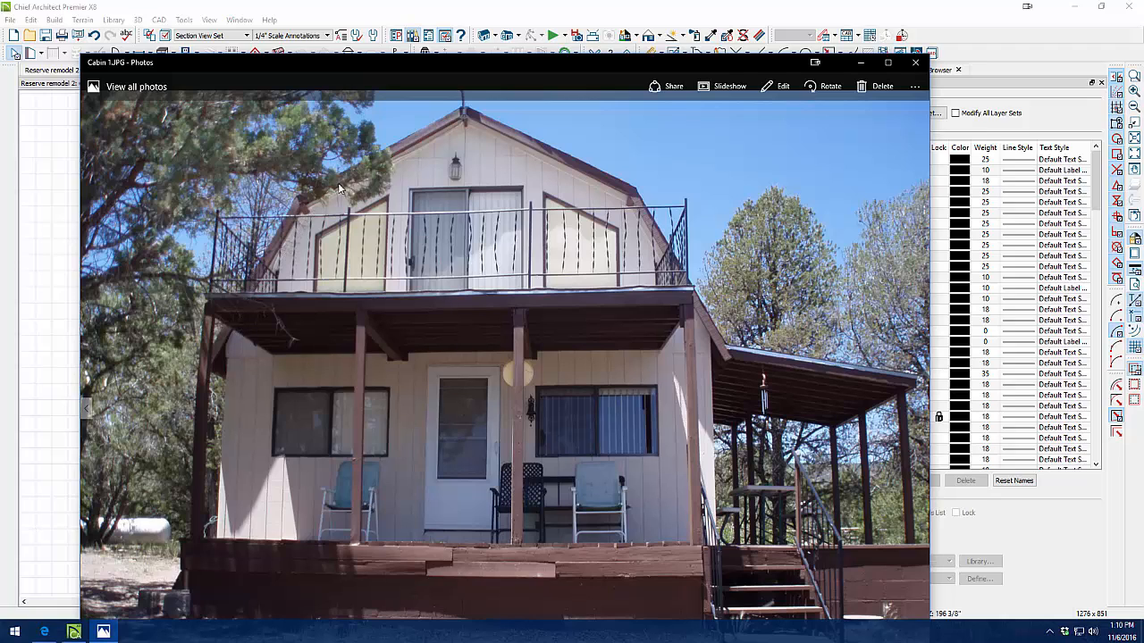
mouse_move(344, 215)
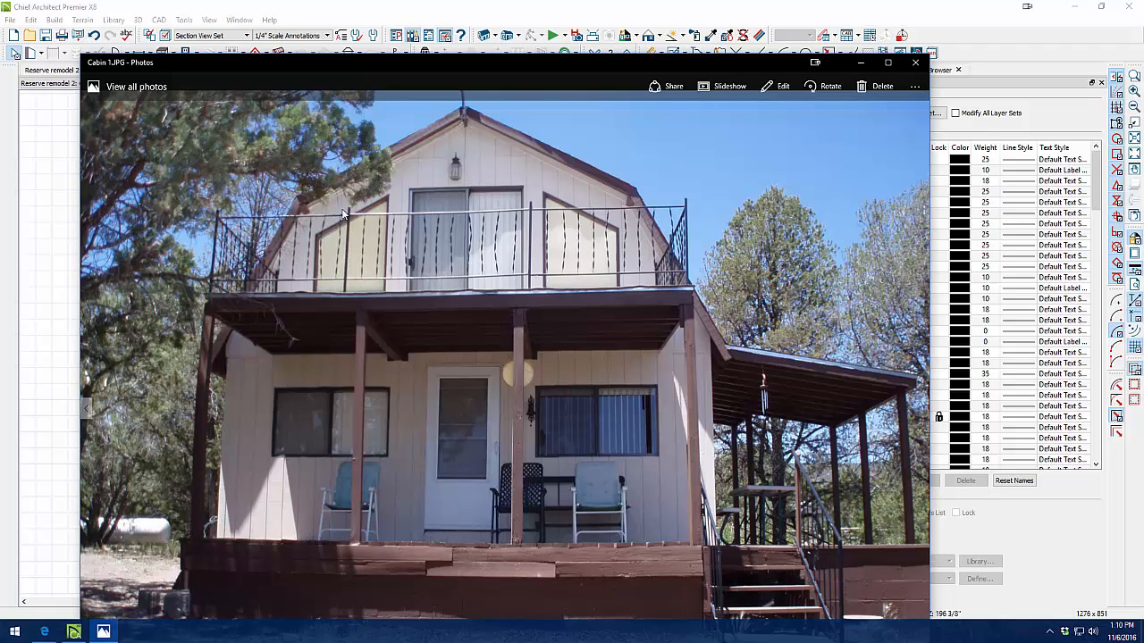
mouse_move(460, 165)
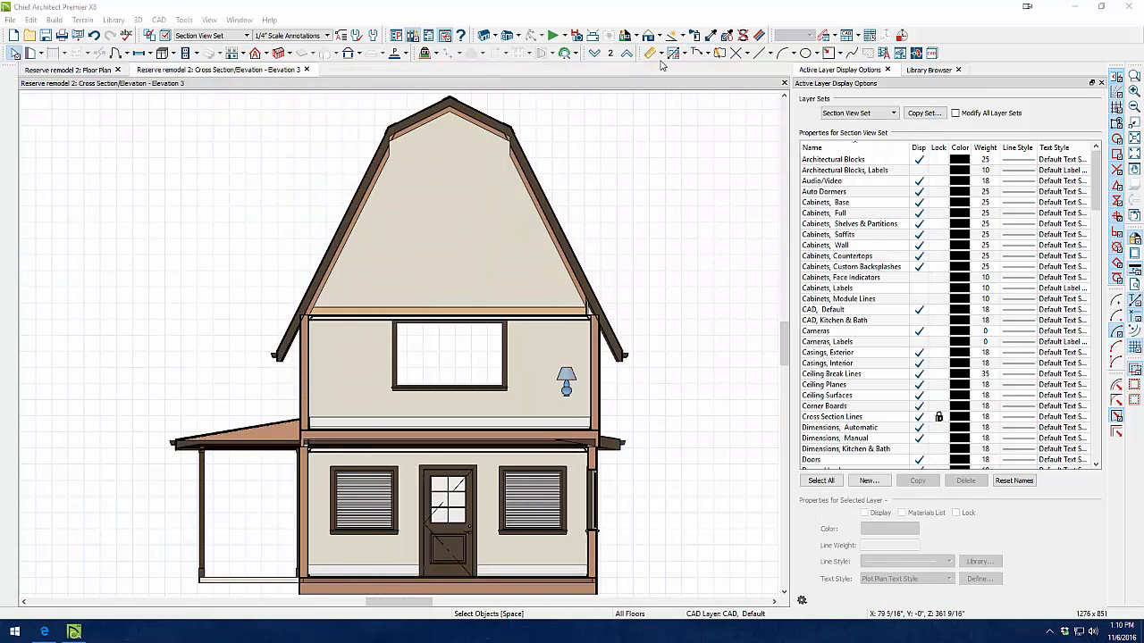
left_click(651, 52)
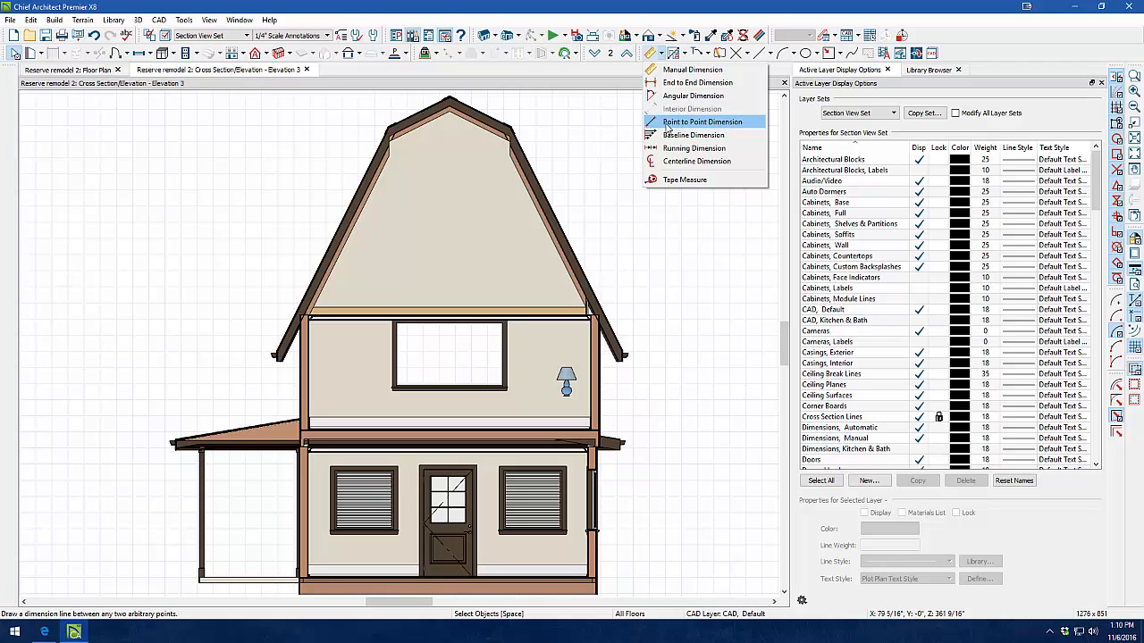
mouse_move(694, 122)
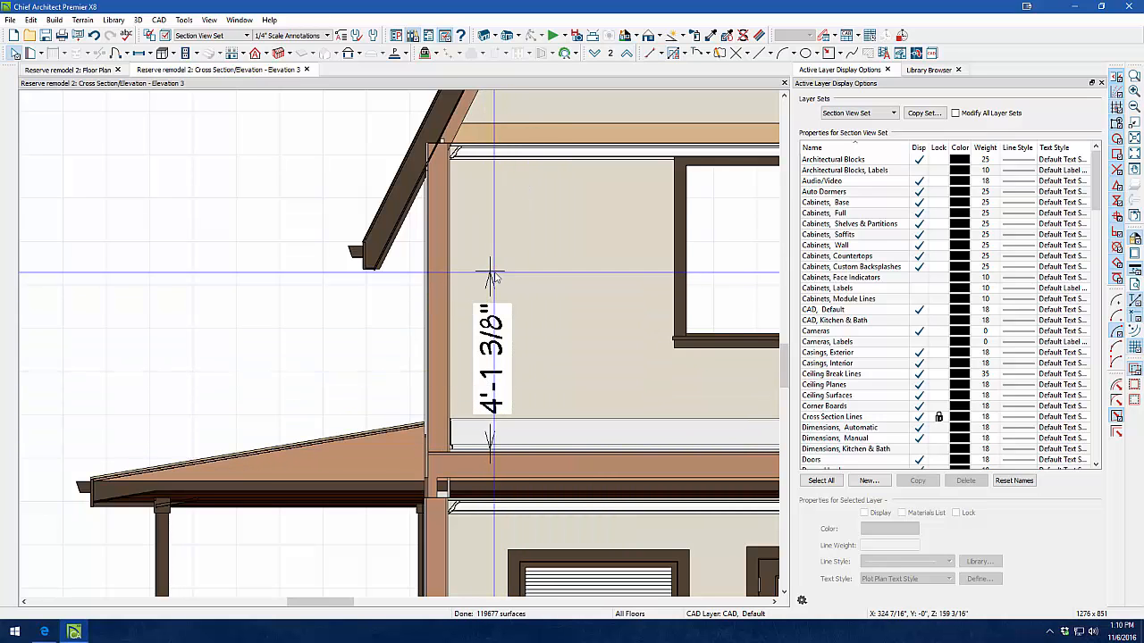
Complete the point-to-point dimension showing the 4'-2" upstairs knee wall height
left_click(489, 272)
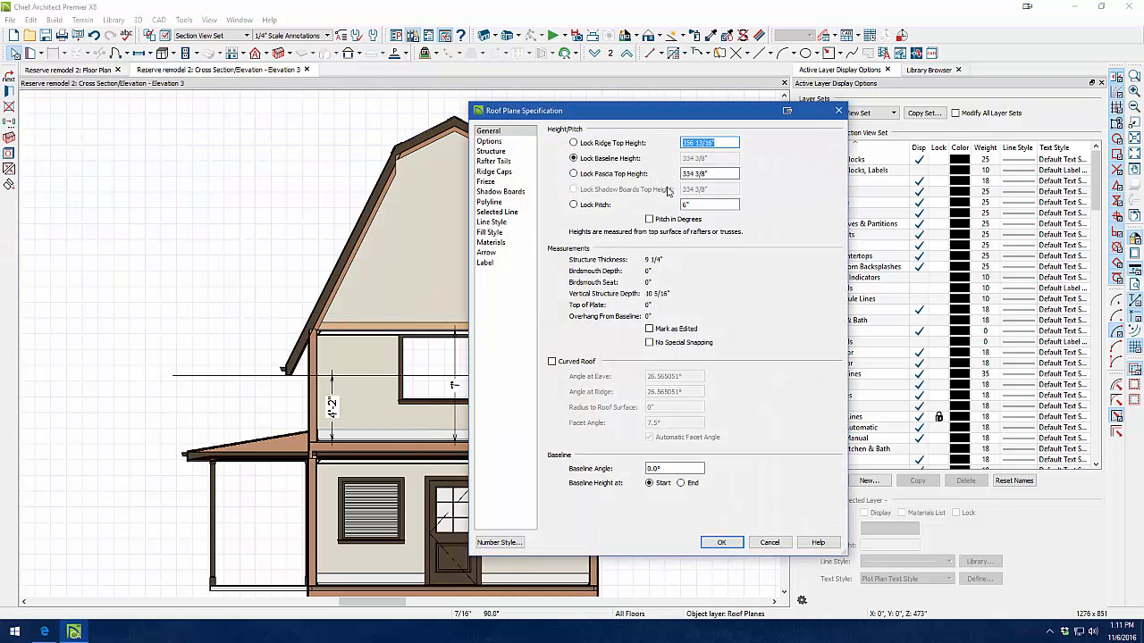
mouse_move(770, 542)
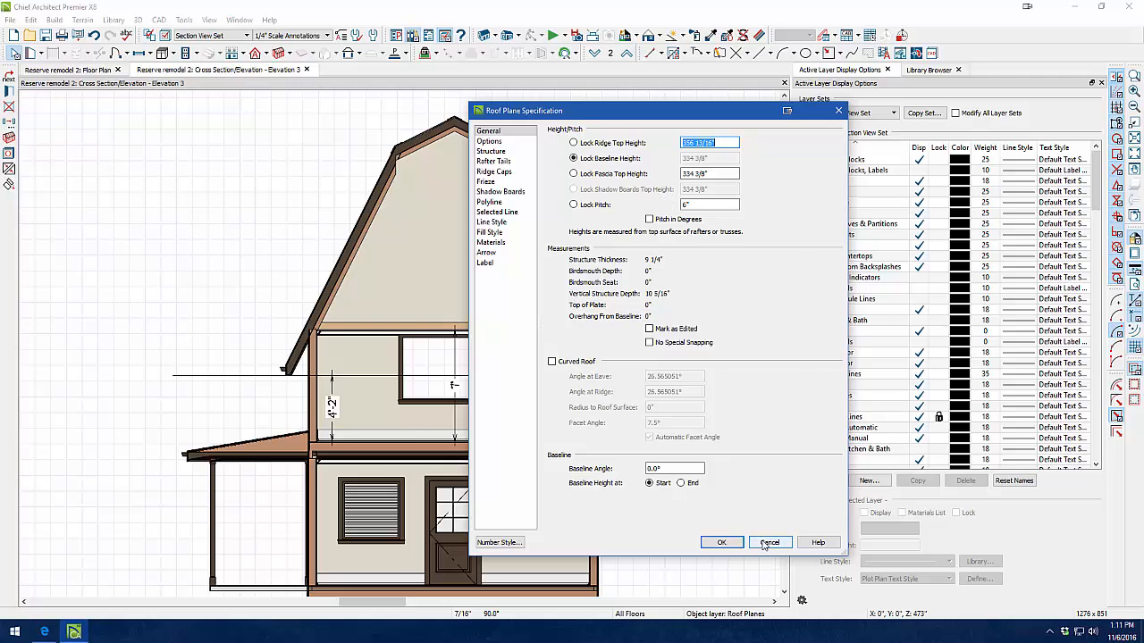
Lower a 6-in-12 roof plane to a 193-inch baseline, turning off Auto Rebuild Roofs
left_click(769, 542)
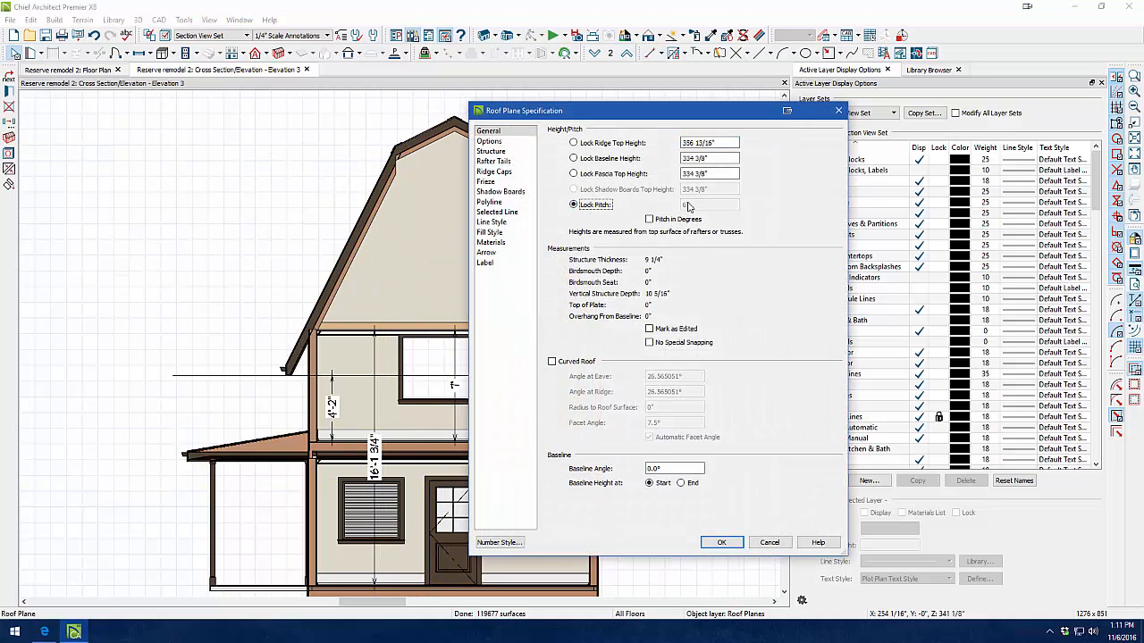
left_click(709, 173)
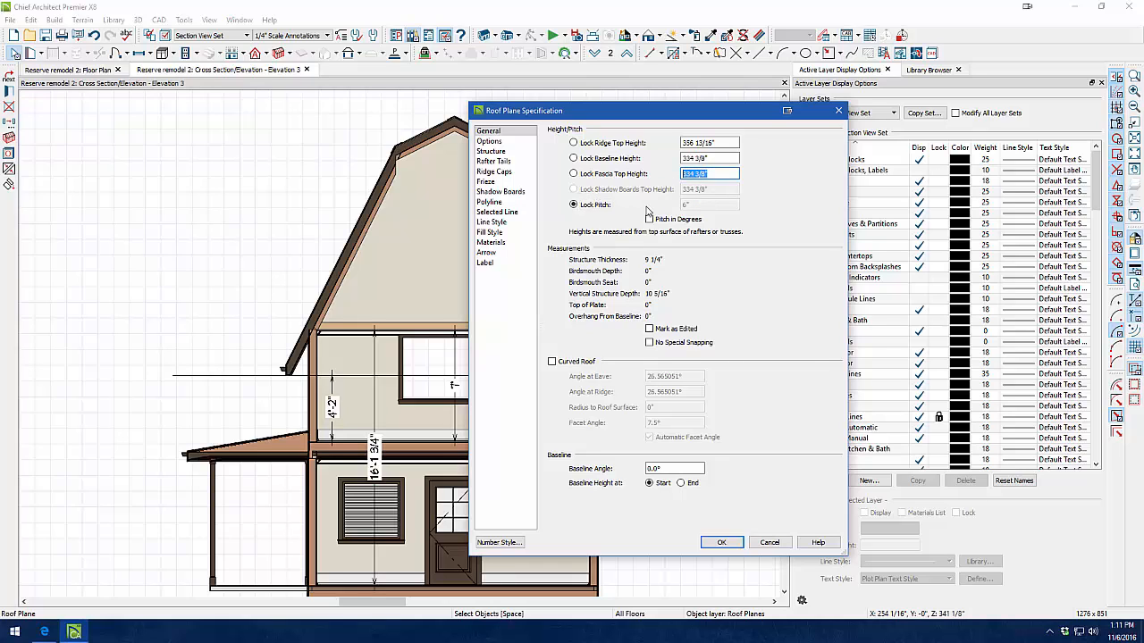
type("16")
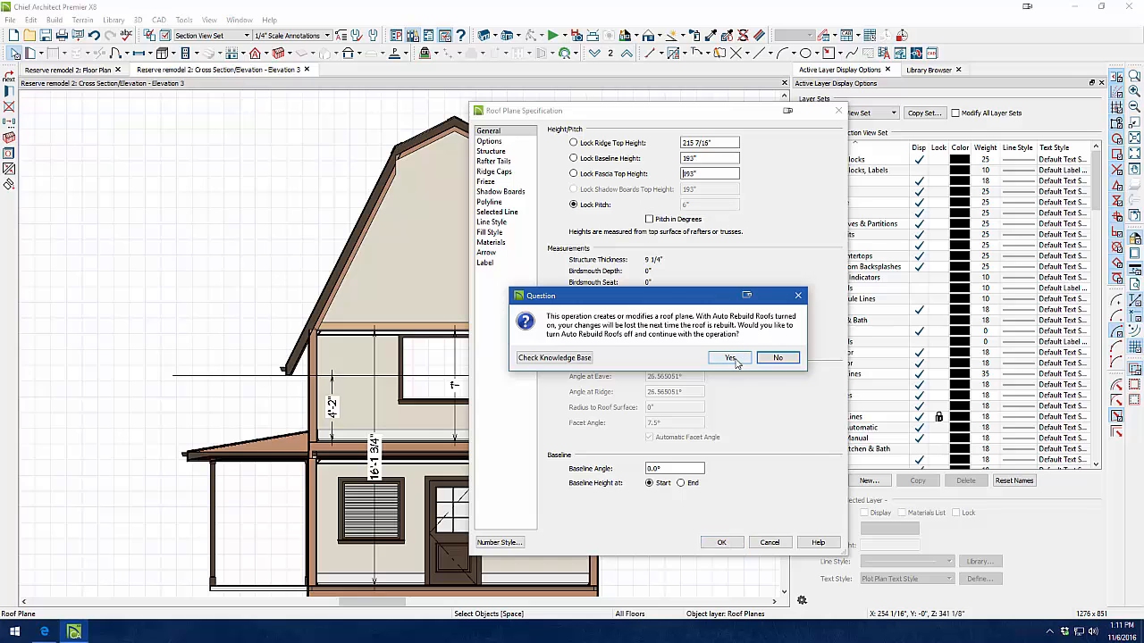
left_click(727, 357)
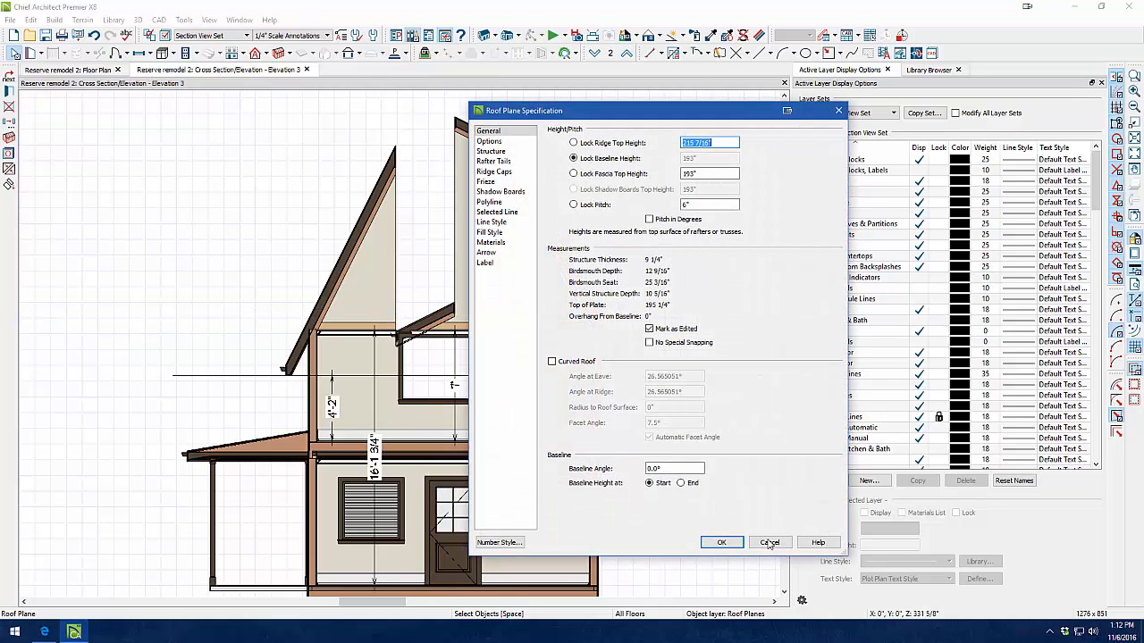
left_click(769, 543)
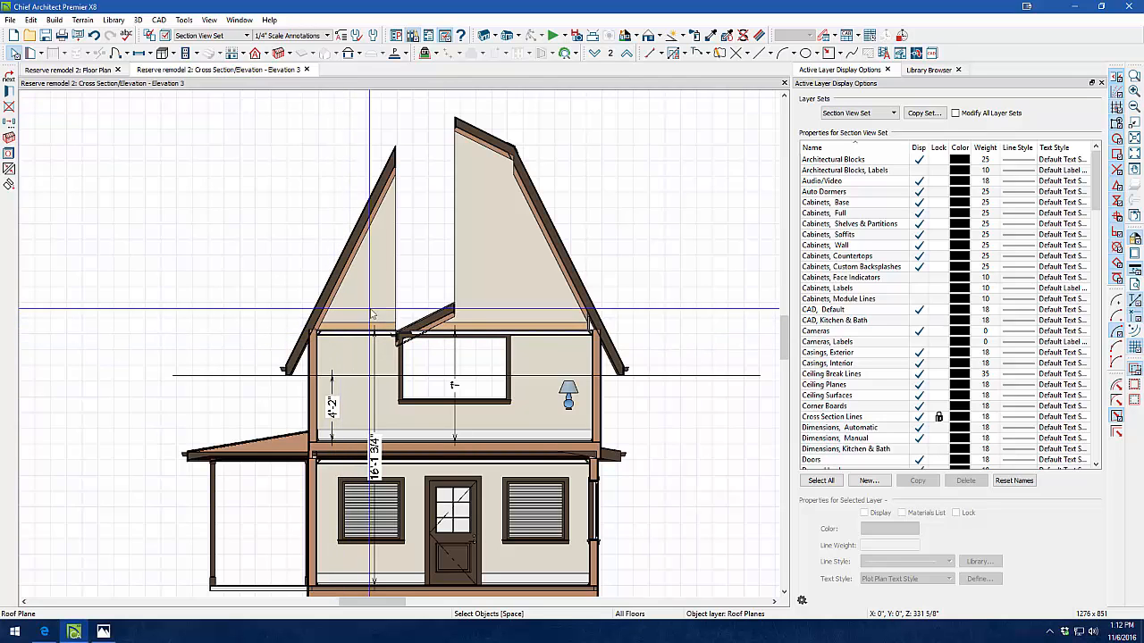
Switch to the floor plan and select the upper roof plane
left_click(79, 70)
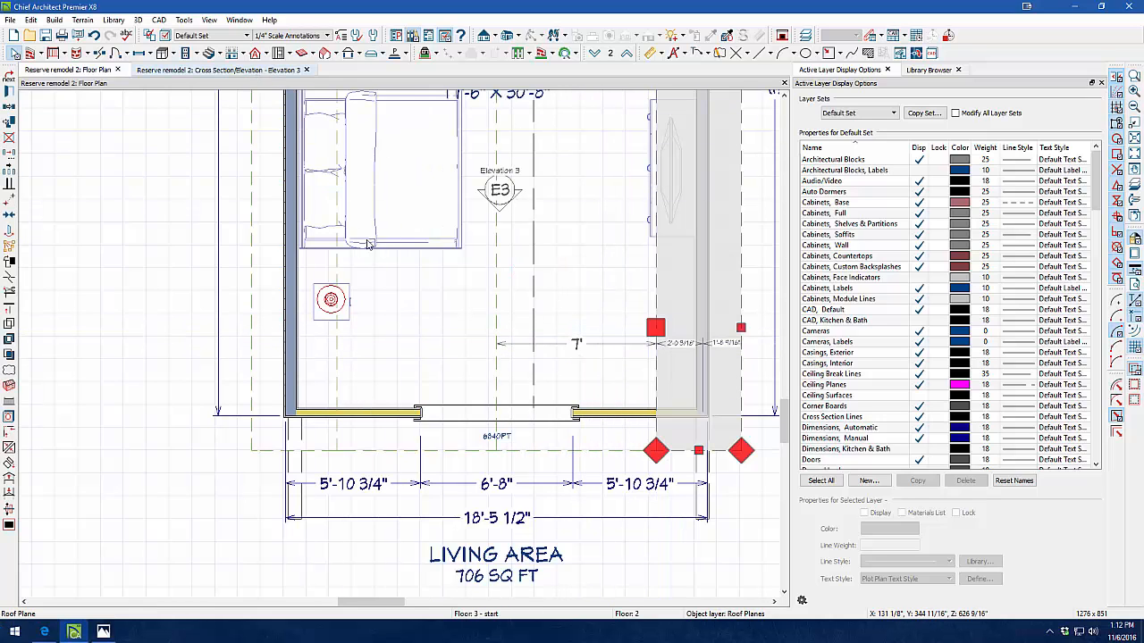
left_click(222, 69)
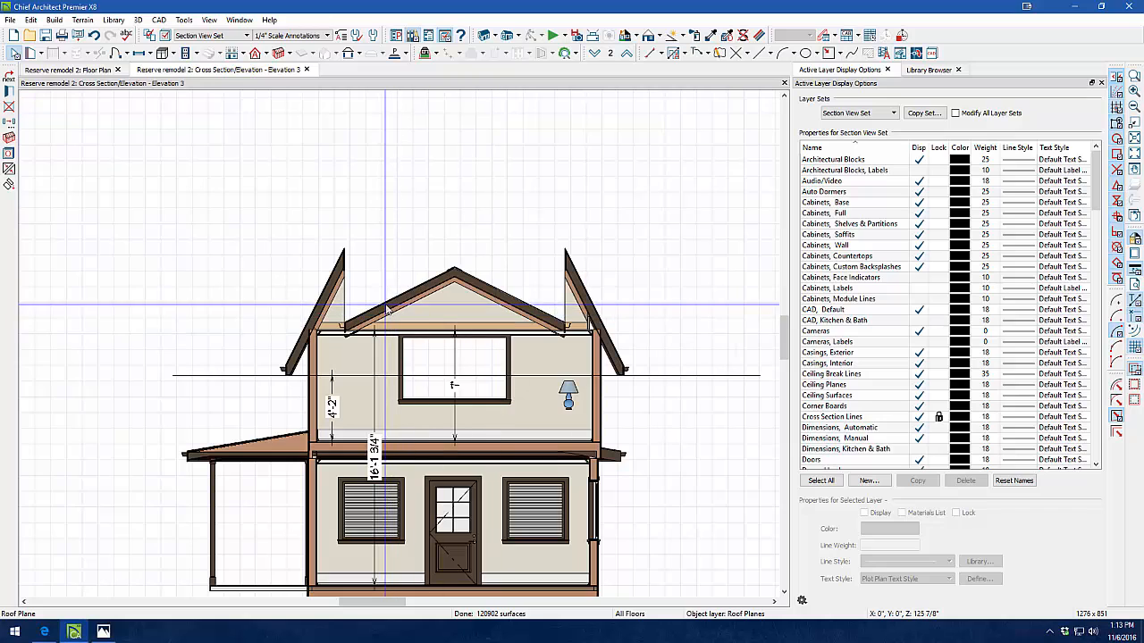
Lock the steep lower roof plane's pitch and set its height to 197 5/16 inches
double_click(387, 309)
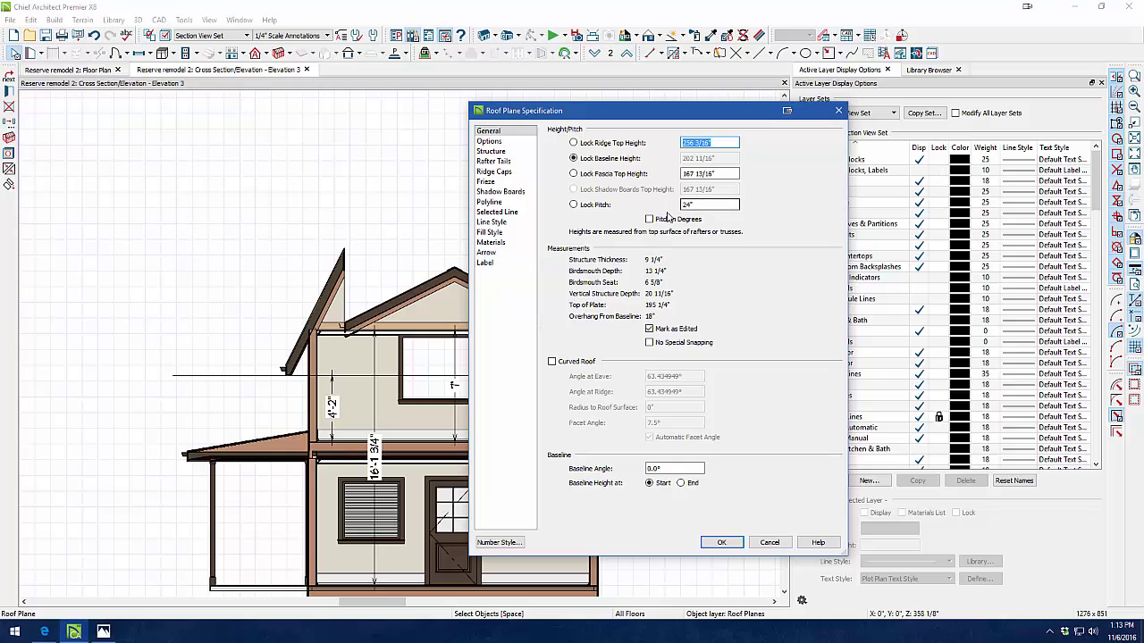
left_click(709, 205)
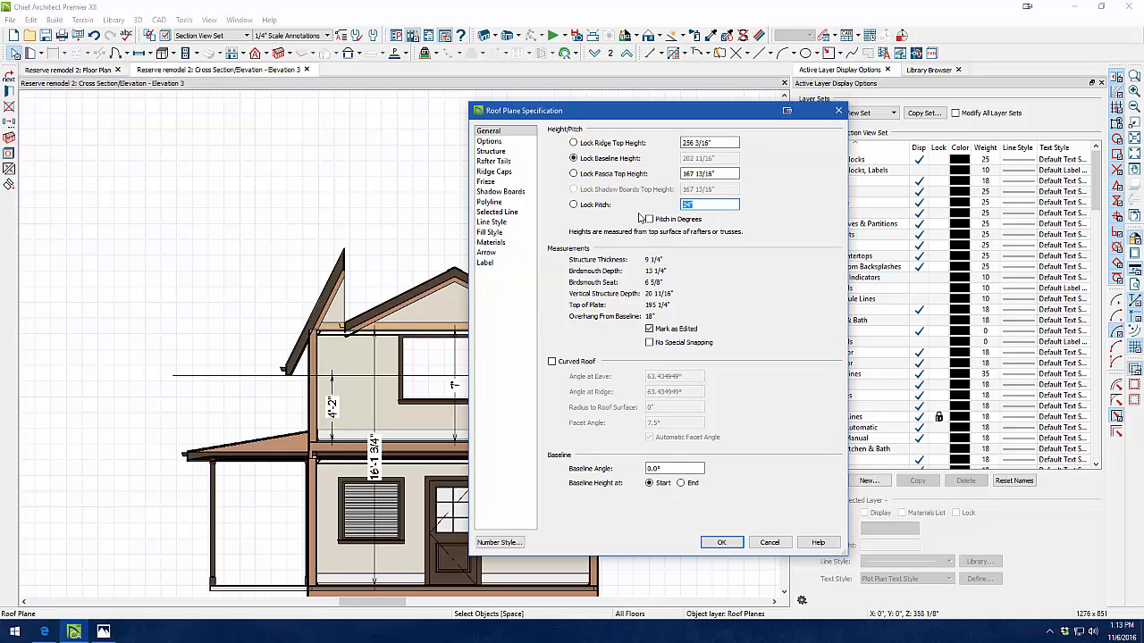
left_click(572, 205)
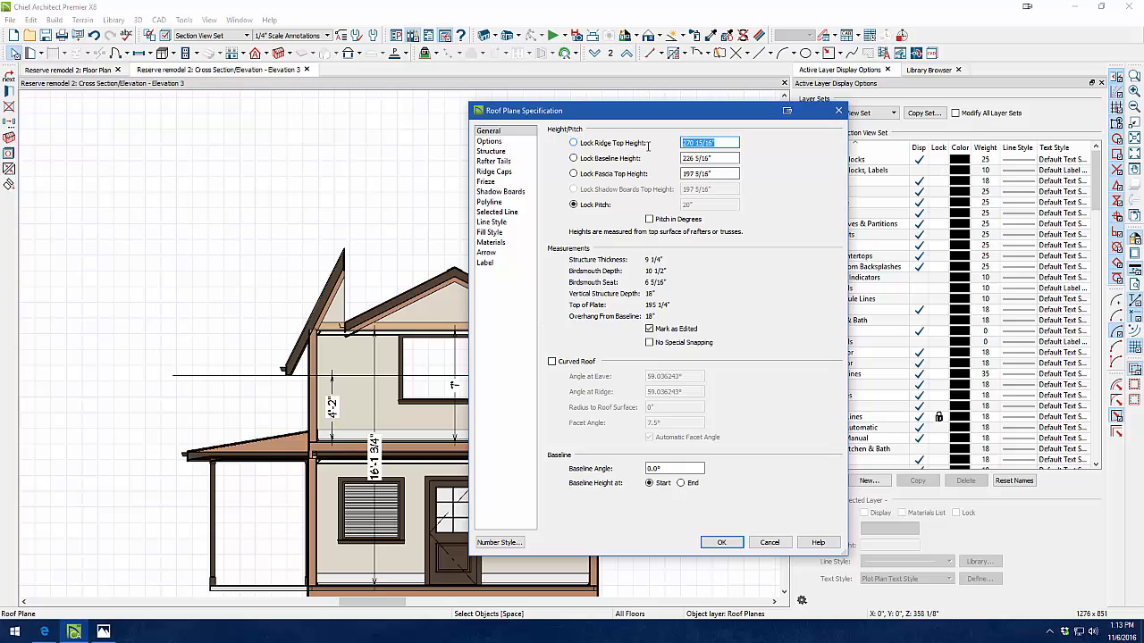
type("197 5/16")
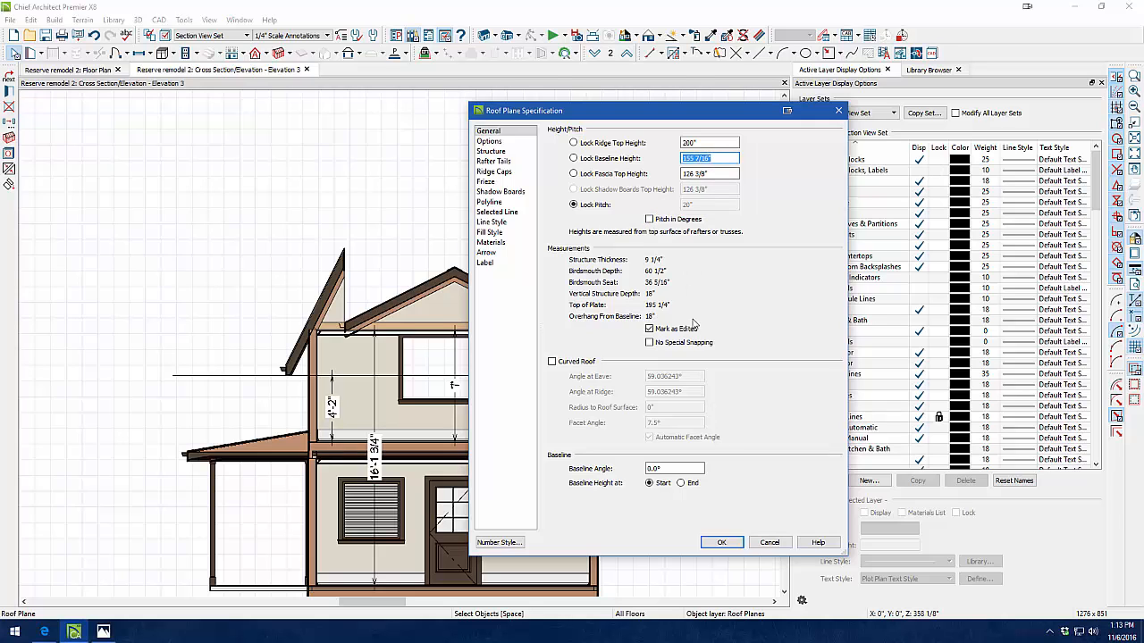
left_click(722, 542)
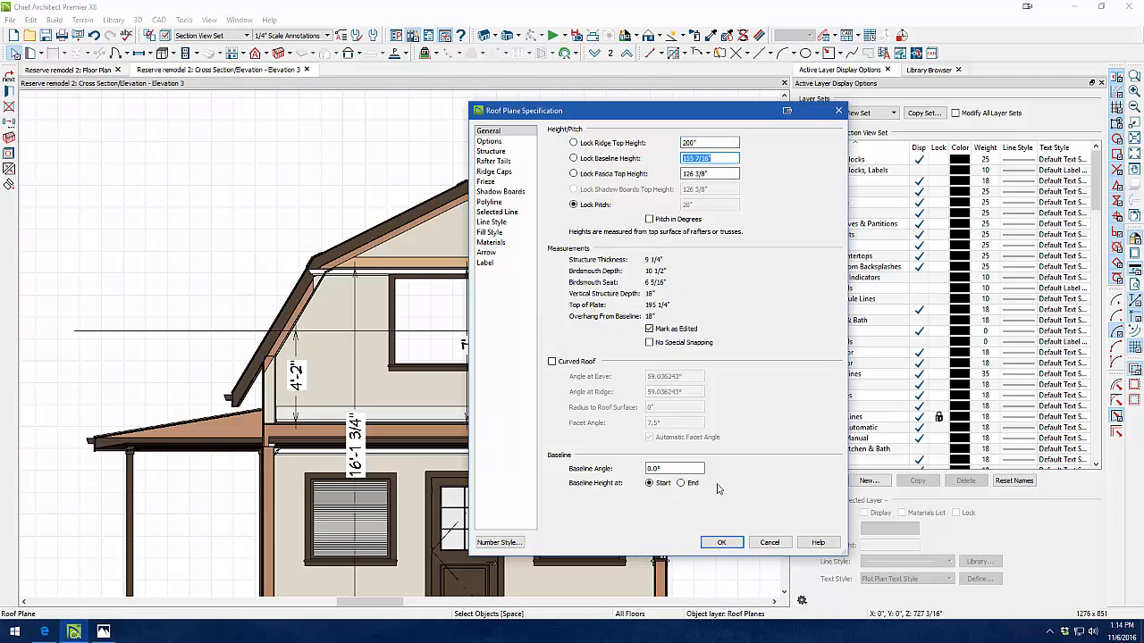
left_click(722, 542)
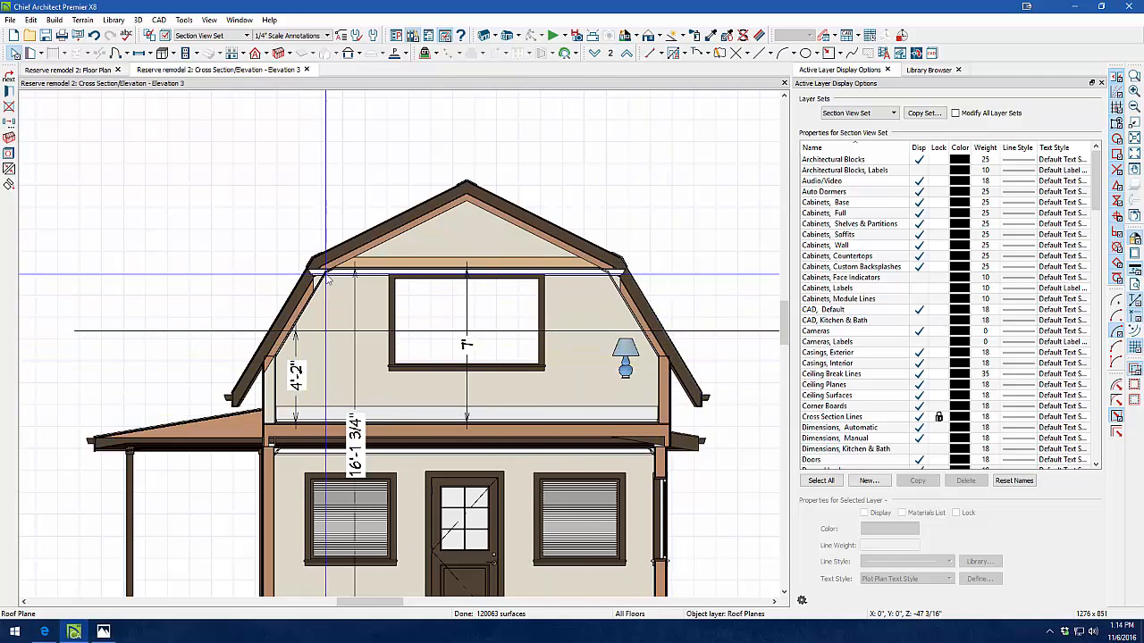
Check the roof planes in the floor plan, then return to the cross-section elevation
left_click(76, 70)
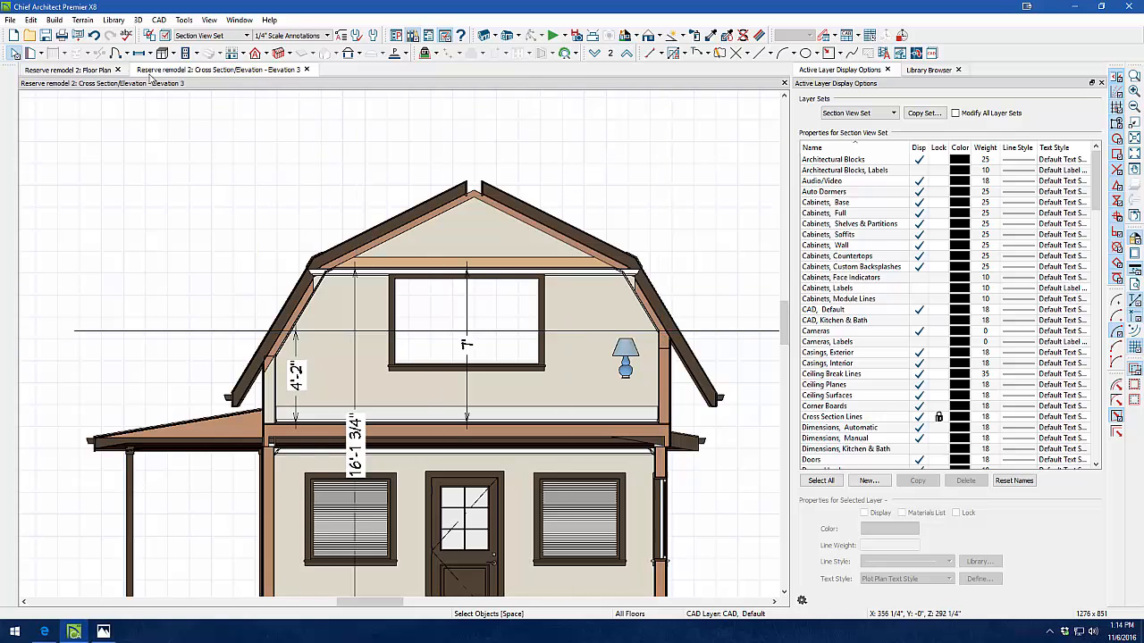
left_click(67, 70)
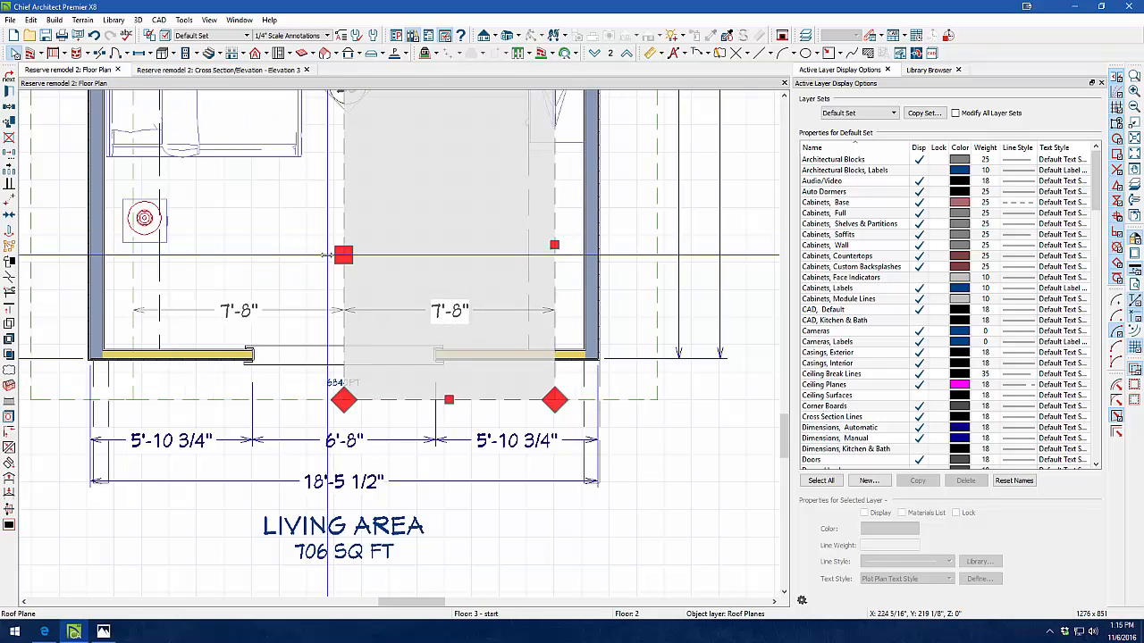
left_click(221, 69)
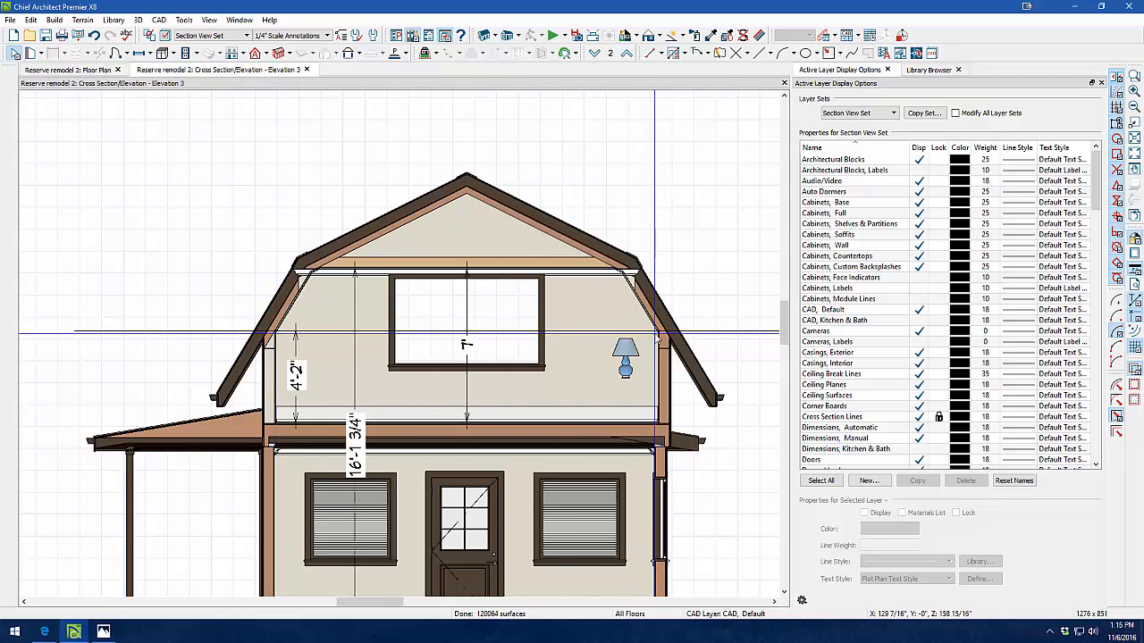
mouse_move(491, 110)
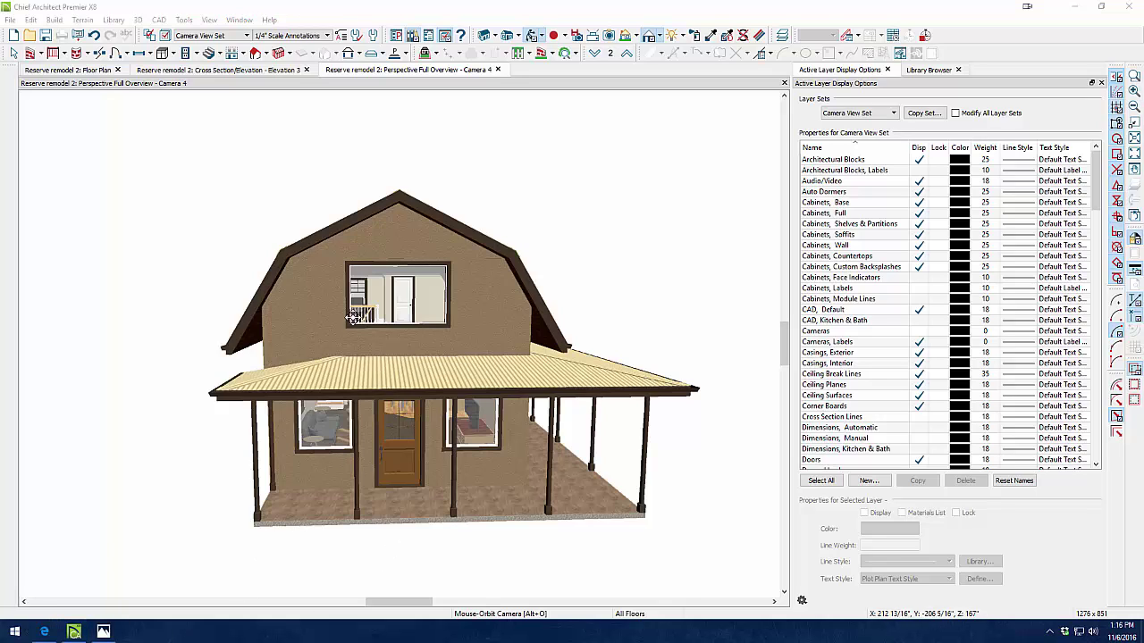
Bring the Elevation 3 cross-section tab back in front of the perspective view
left_click(219, 70)
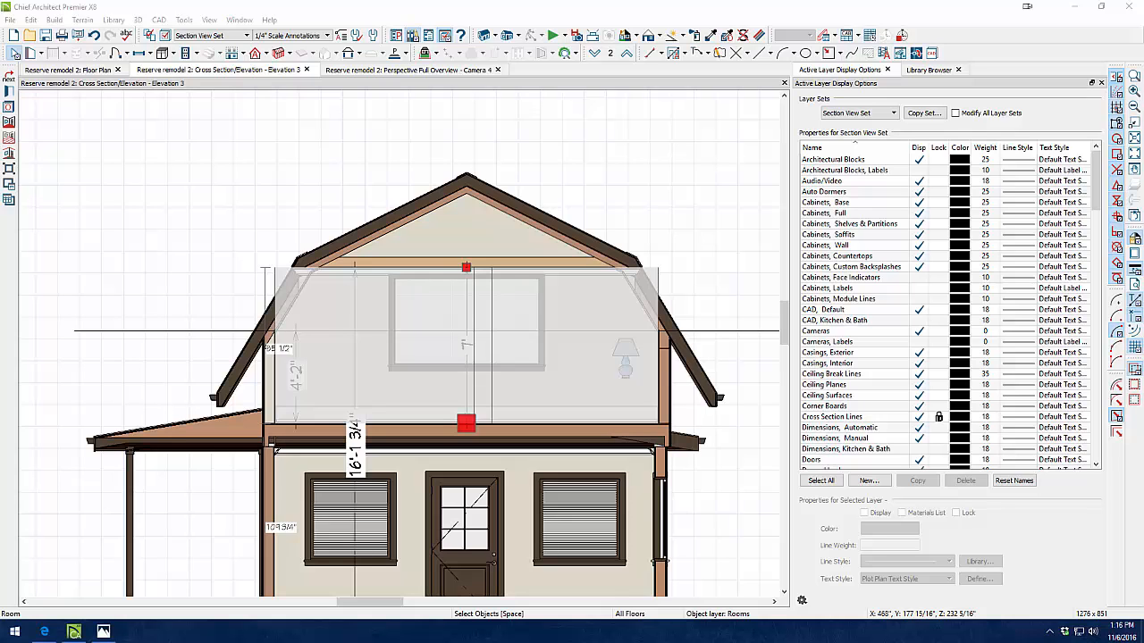
mouse_move(111, 622)
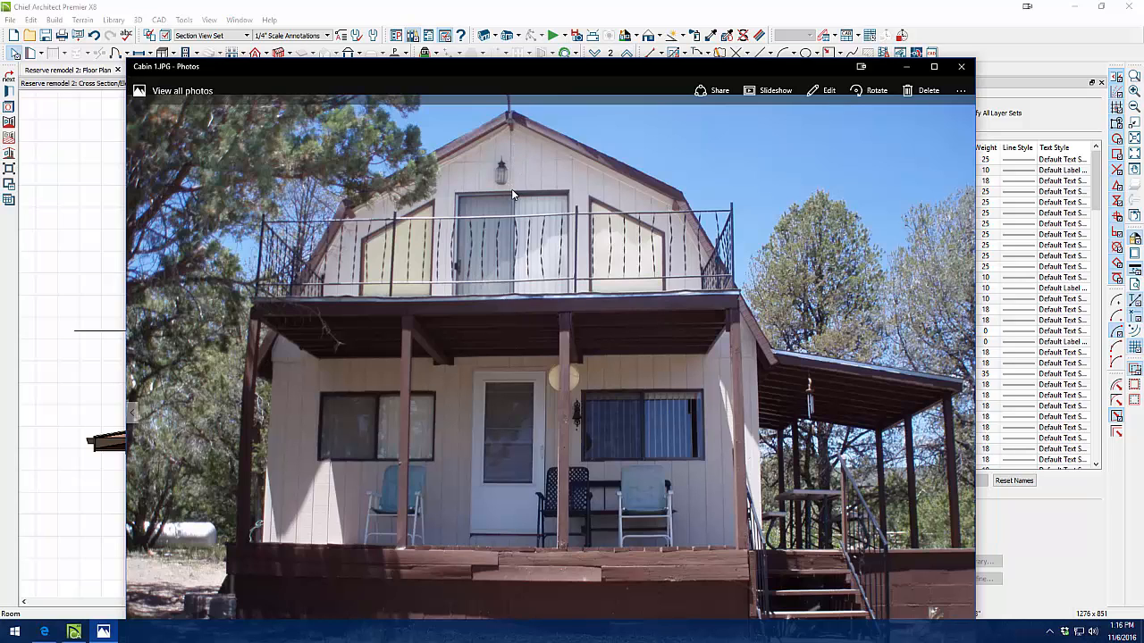
mouse_move(527, 195)
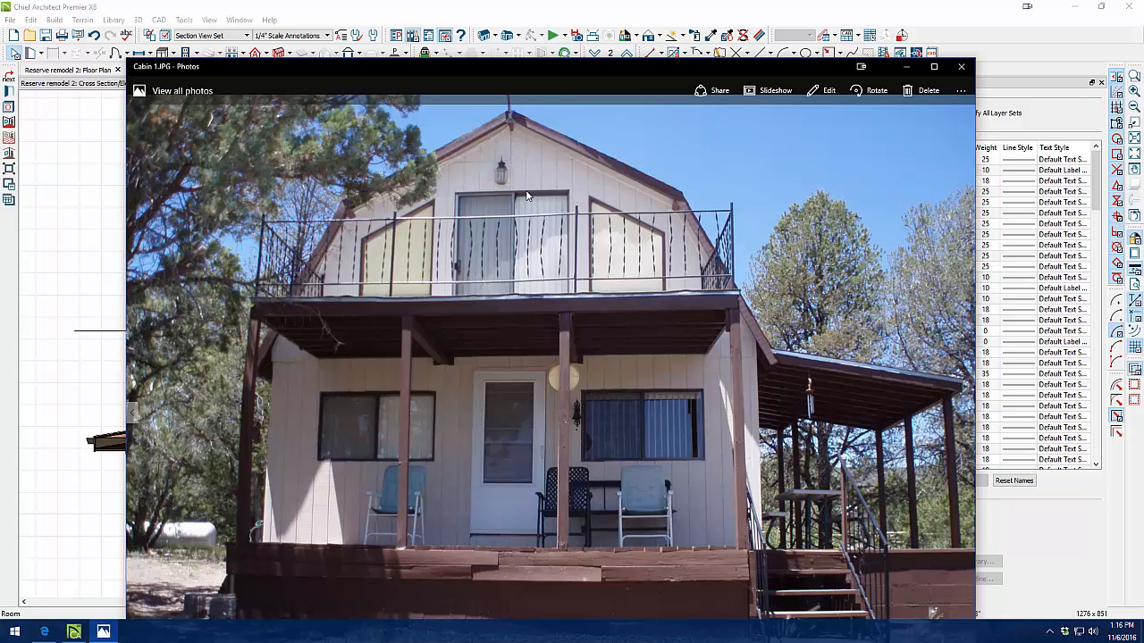
mouse_move(513, 138)
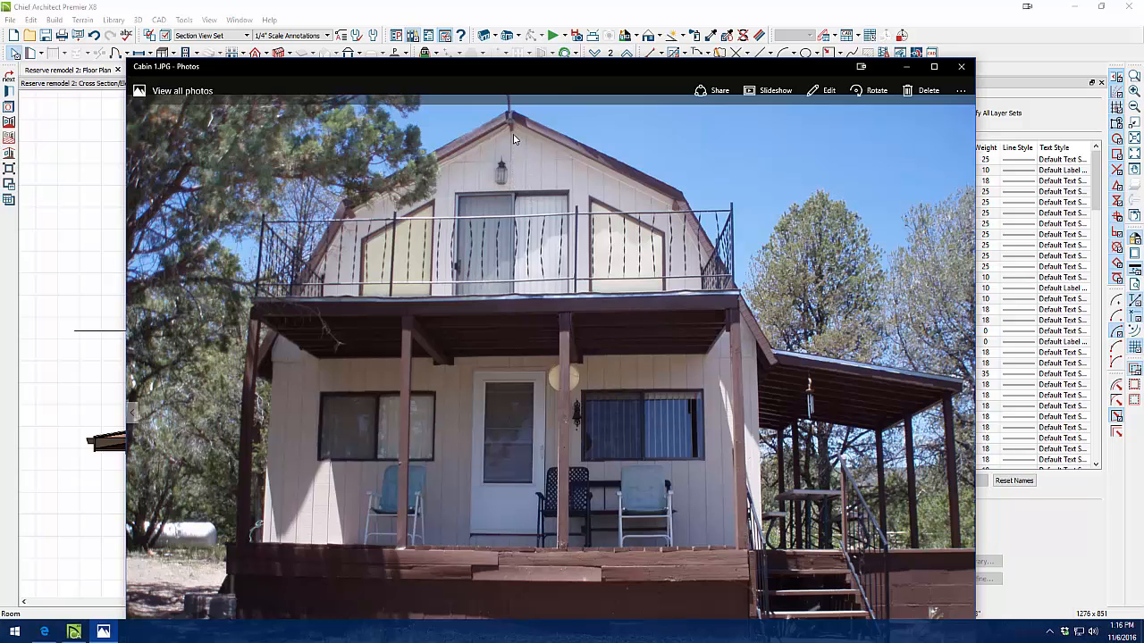
mouse_move(513, 200)
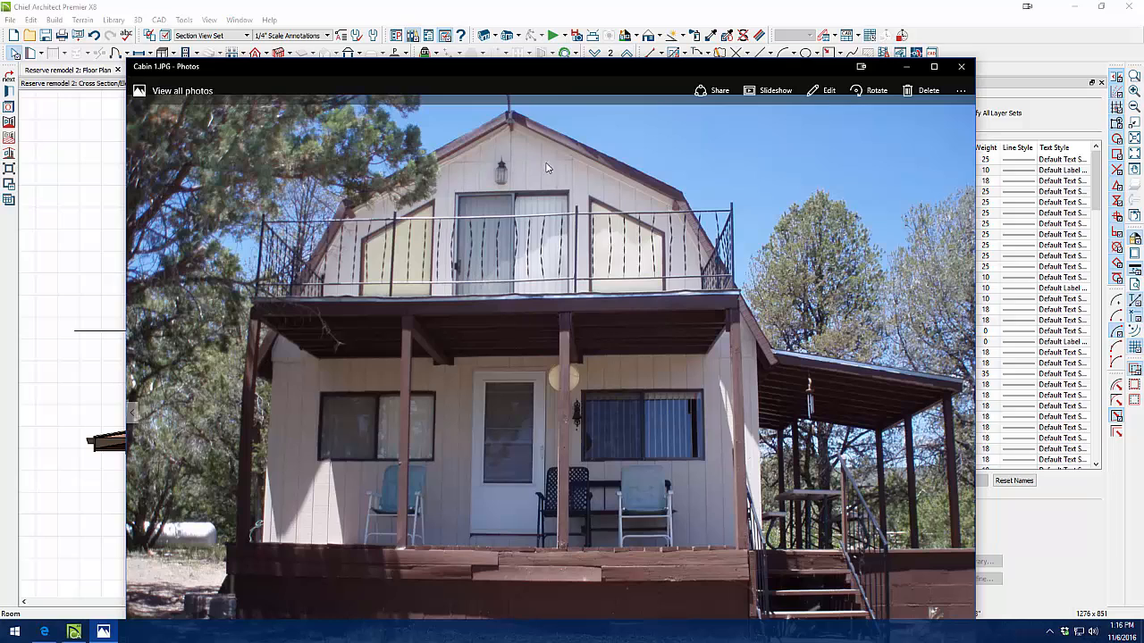
mouse_move(354, 228)
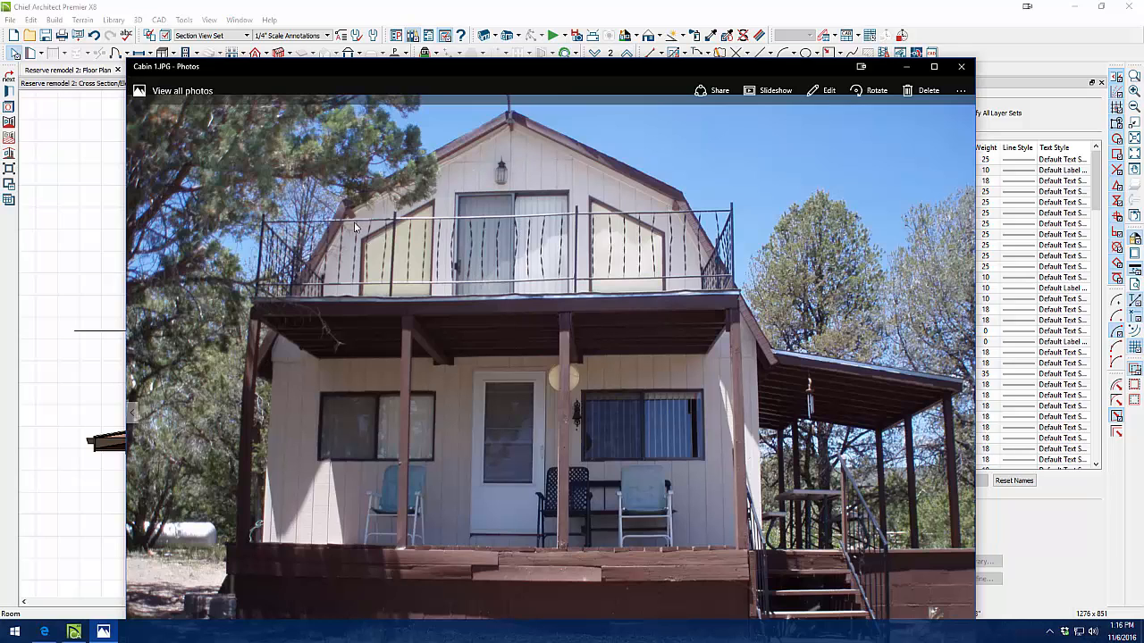
mouse_move(350, 227)
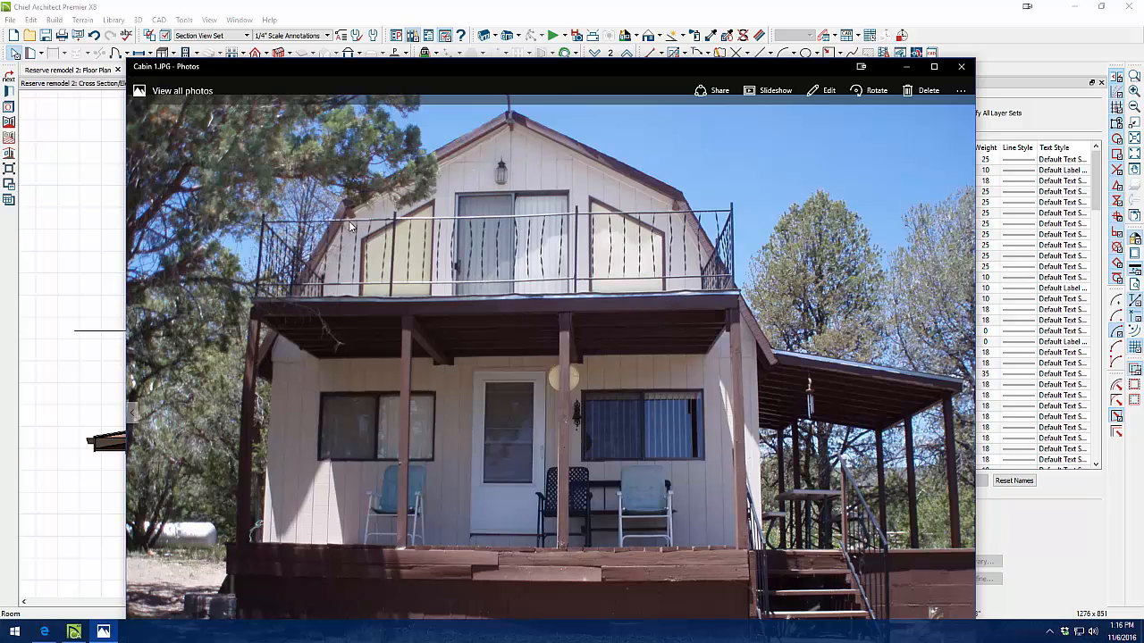
mouse_move(292, 330)
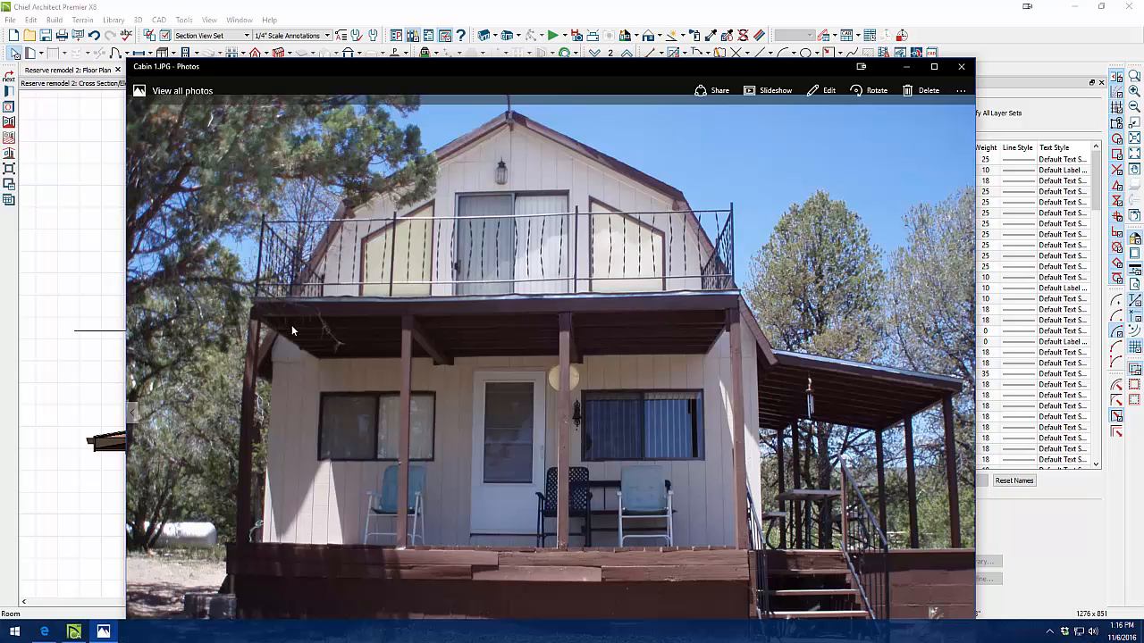
mouse_move(222, 98)
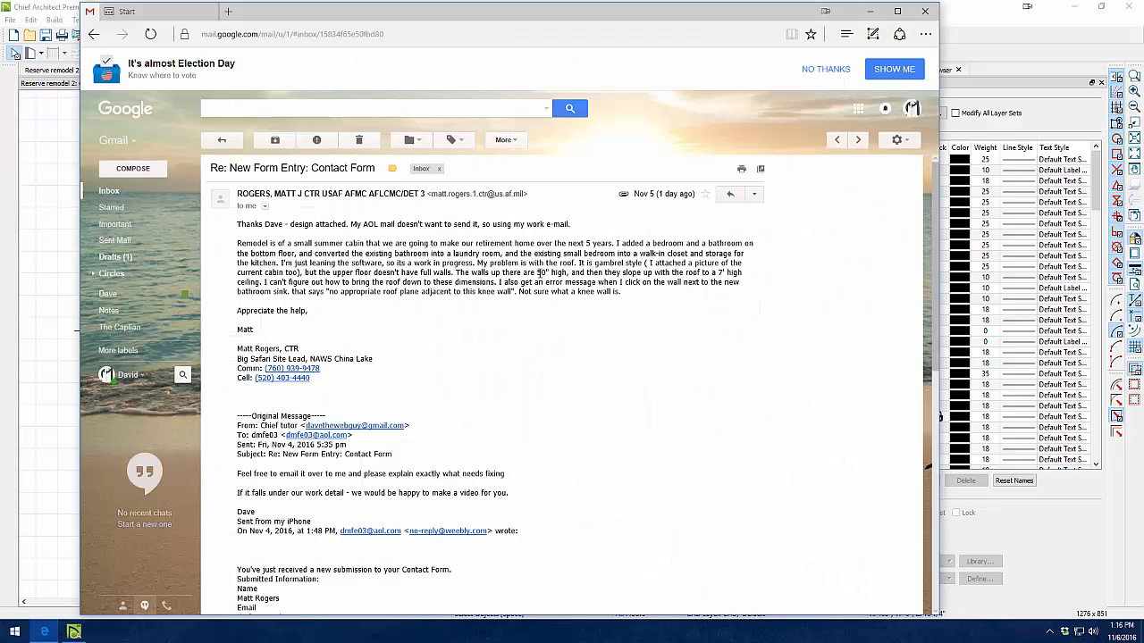
mouse_move(267, 323)
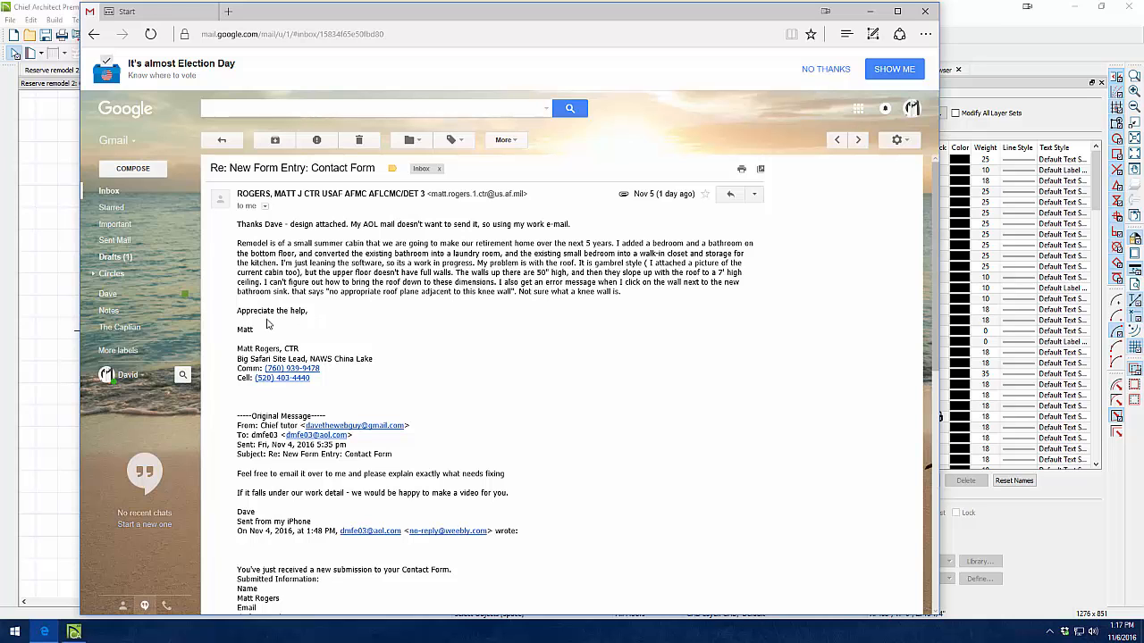
Return to Chief Architect from the taskbar to show the cabin elevation
left_click(71, 628)
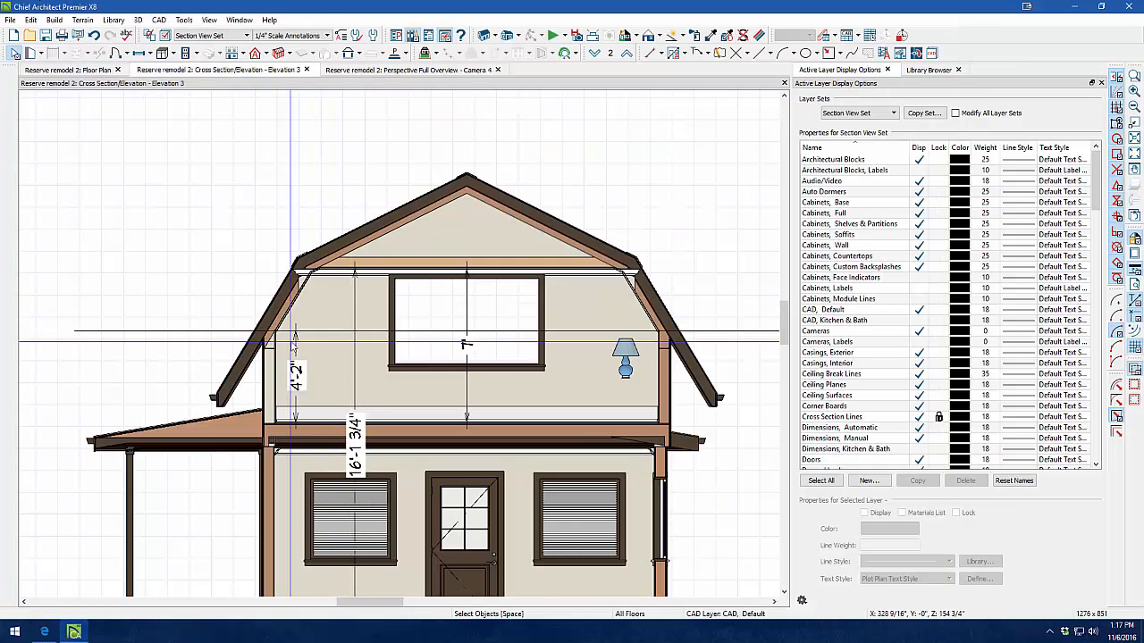